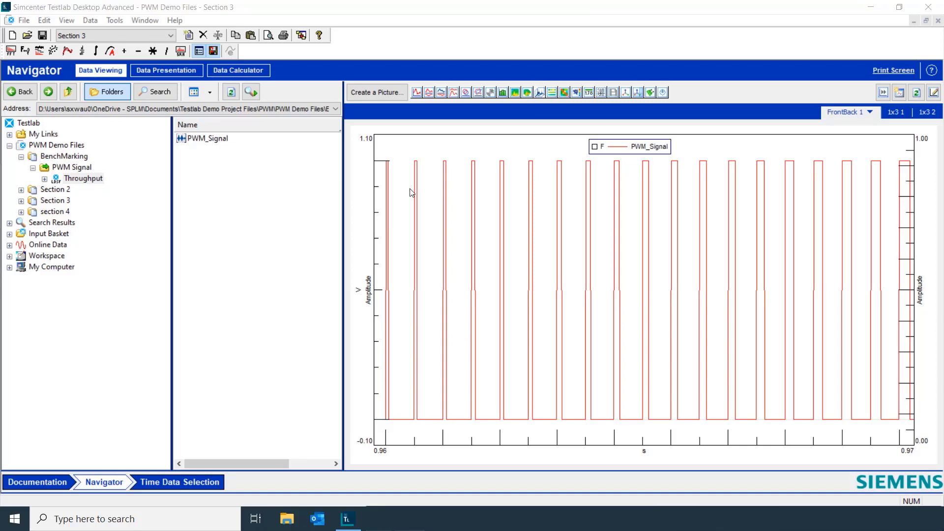
{"action": "mouse_move", "coordinate": [471, 194]}
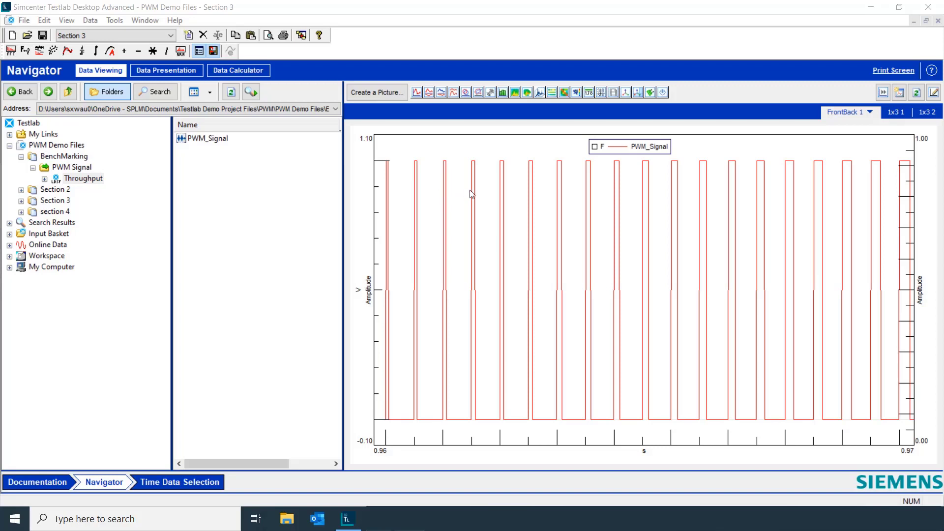
{"action": "mouse_move", "coordinate": [552, 195]}
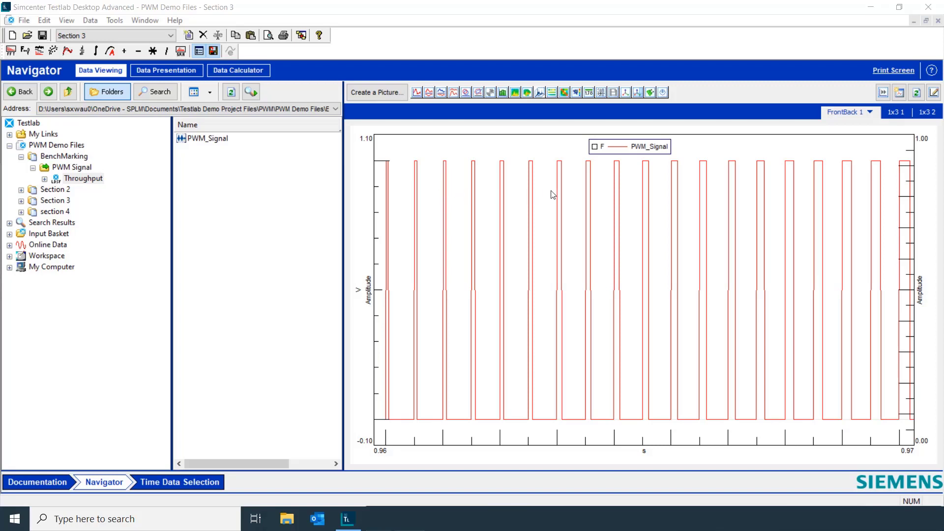
{"action": "mouse_move", "coordinate": [713, 202]}
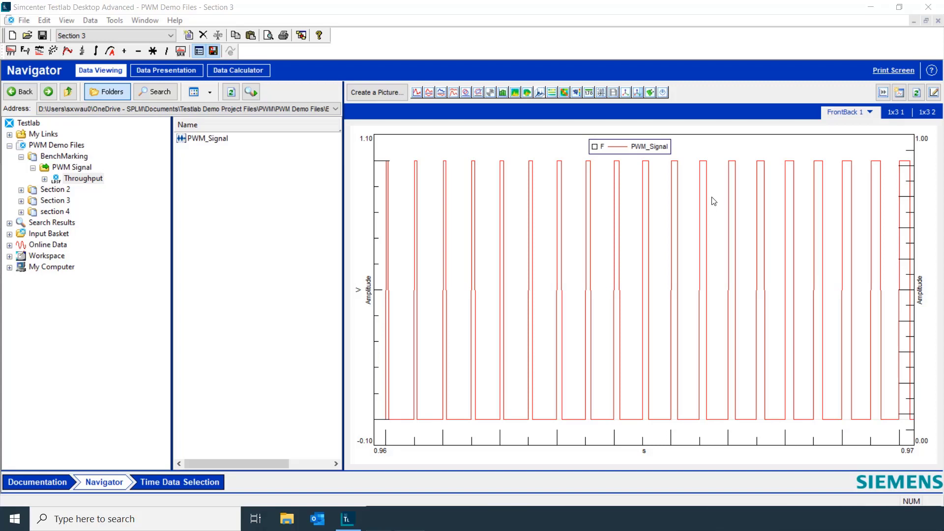
{"action": "mouse_move", "coordinate": [114, 20]}
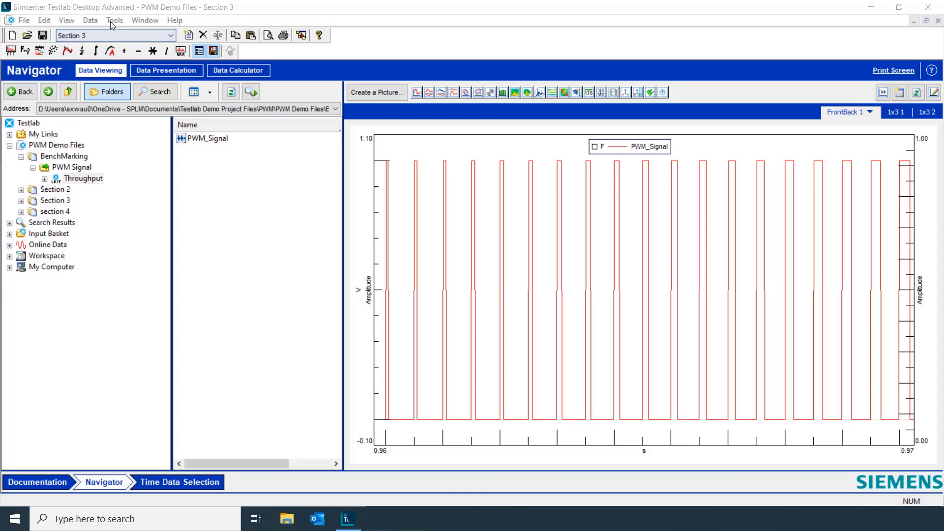
- Choose an add-in from the add-ins list and confirm the selection
{"action": "left_click", "coordinate": [114, 19]}
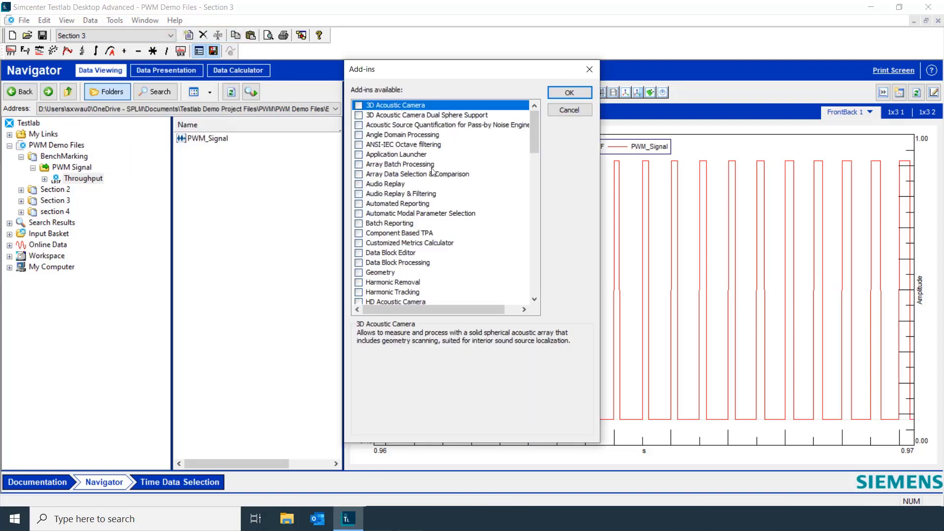
{"action": "scroll", "scroll_direction": "down", "scroll_amount": 3}
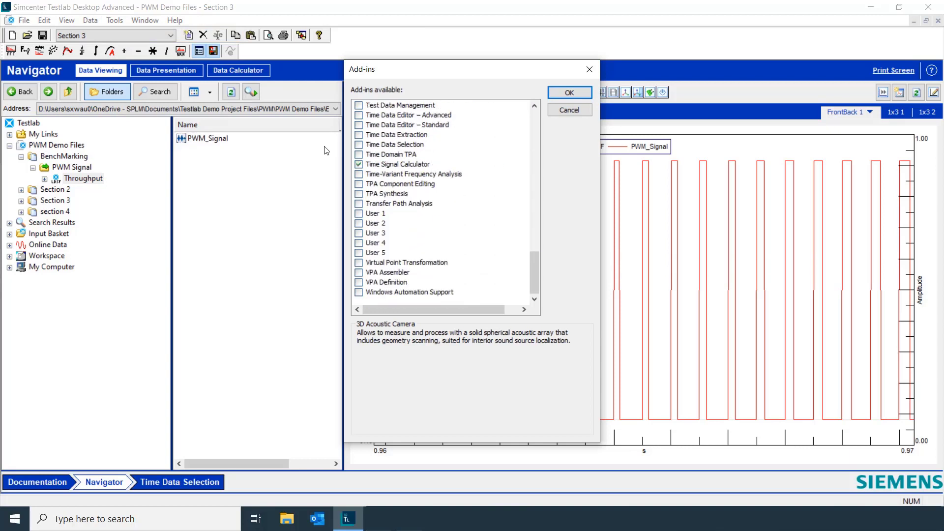
{"action": "mouse_move", "coordinate": [366, 172]}
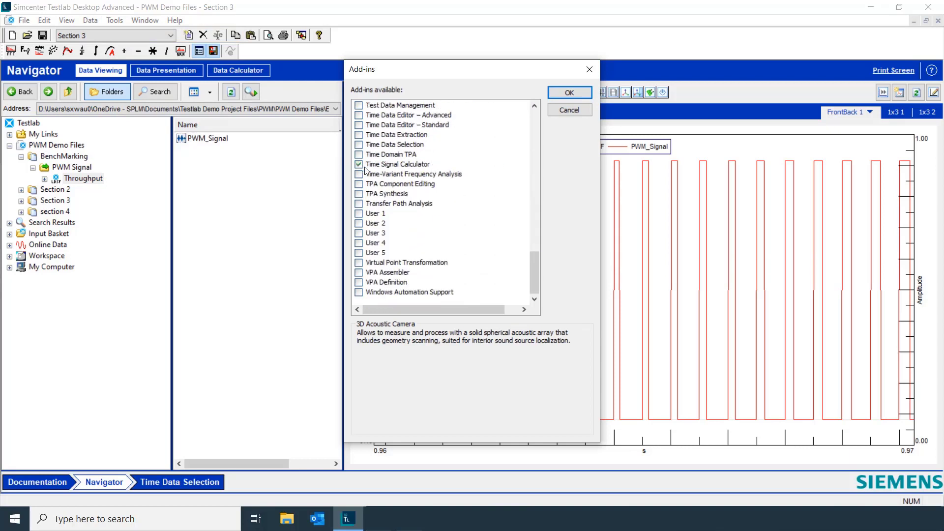
{"action": "left_click", "coordinate": [568, 92]}
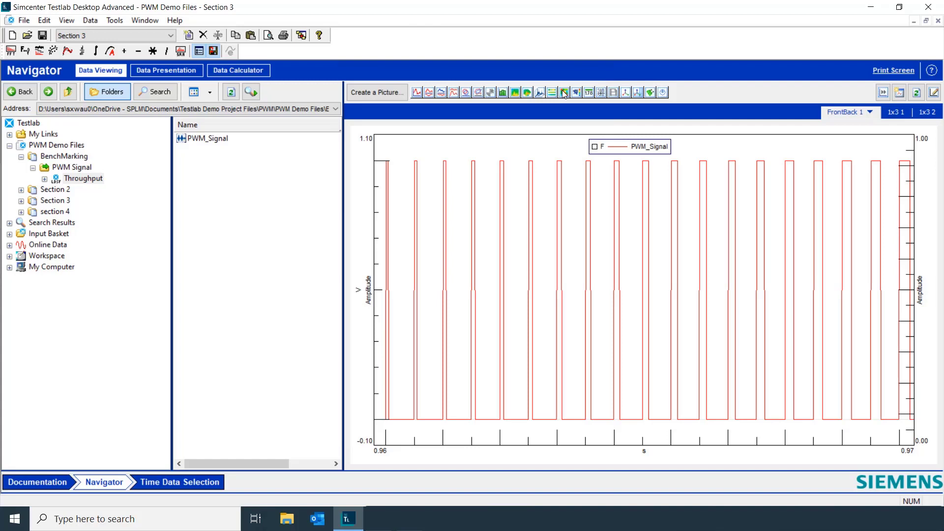
- Add the PWM_Signal data item to the Input Basket from its right-click menu
{"action": "left_click", "coordinate": [208, 139]}
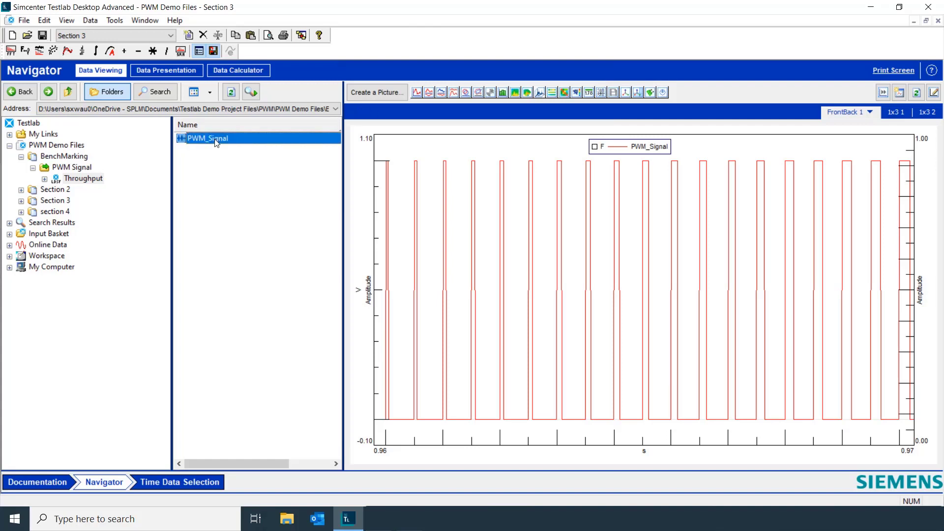
{"action": "right_click", "coordinate": [208, 138]}
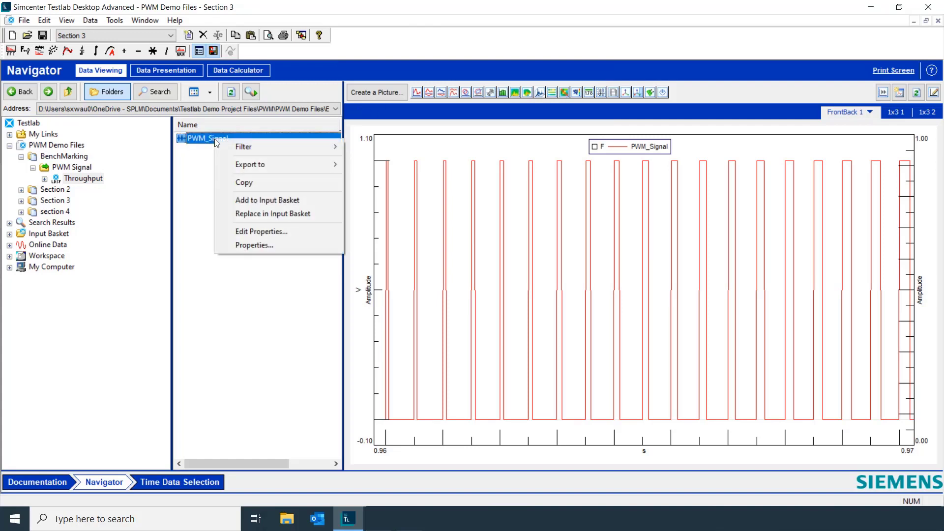
{"action": "left_click", "coordinate": [183, 394]}
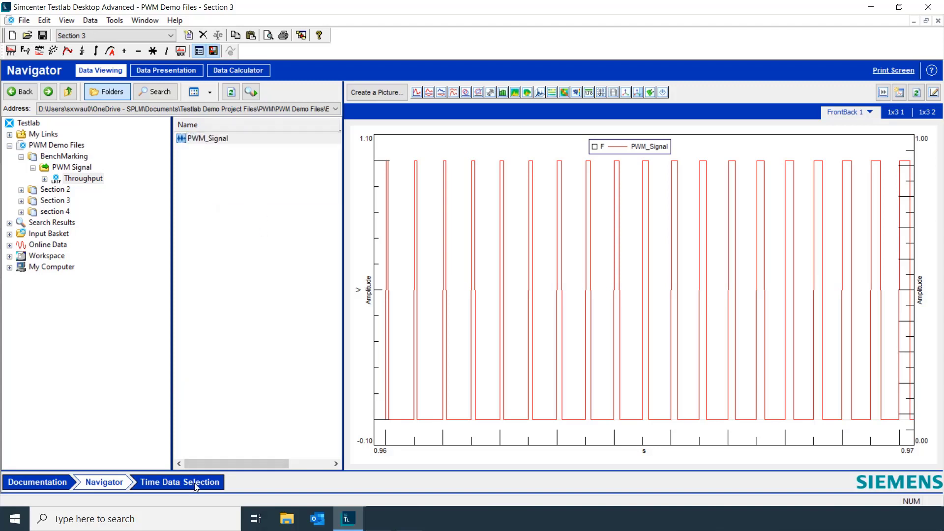
- Load CH4:PWM_Signal from the Input Basket as the Time Data Selection data source
{"action": "left_click", "coordinate": [180, 483]}
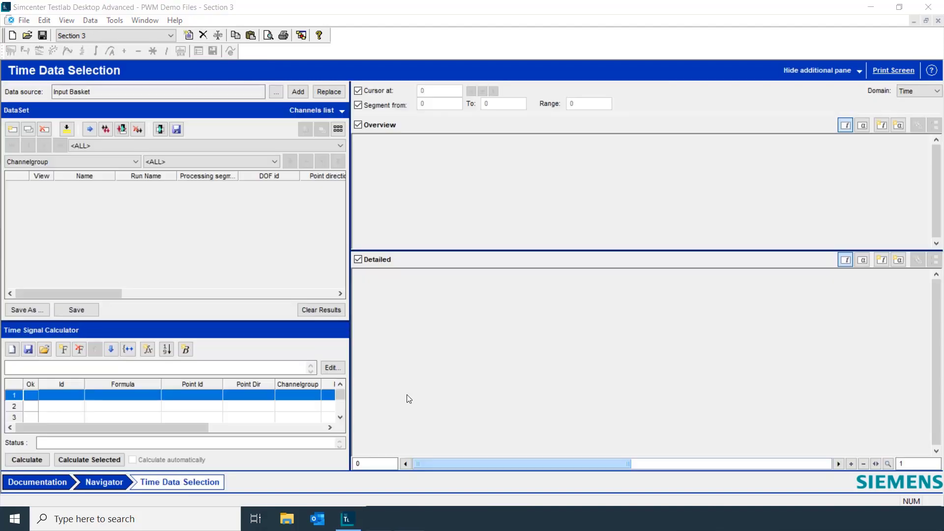
{"action": "mouse_move", "coordinate": [250, 261]}
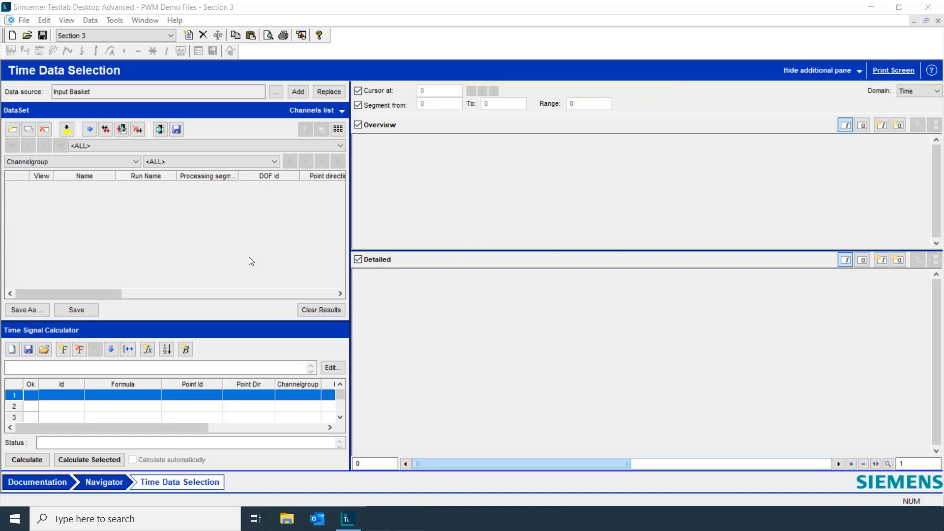
{"action": "mouse_move", "coordinate": [250, 237]}
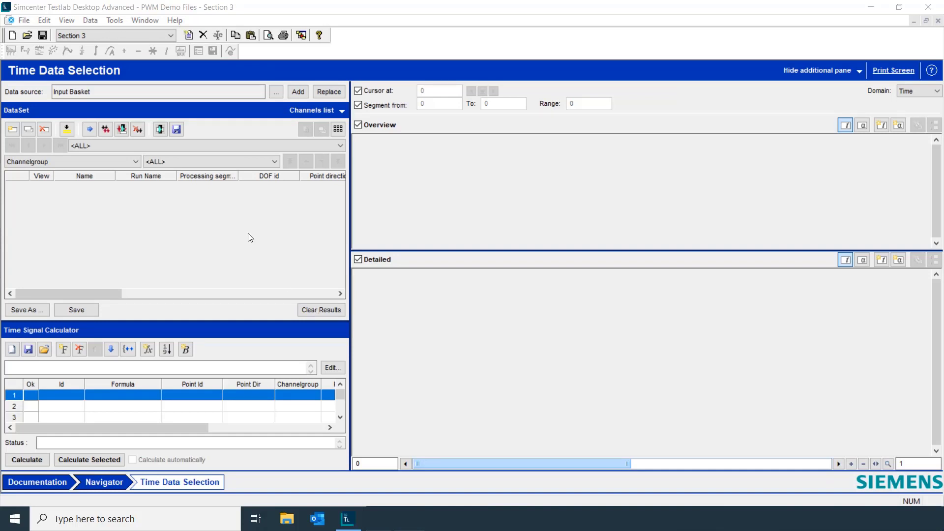
{"action": "left_click", "coordinate": [275, 92]}
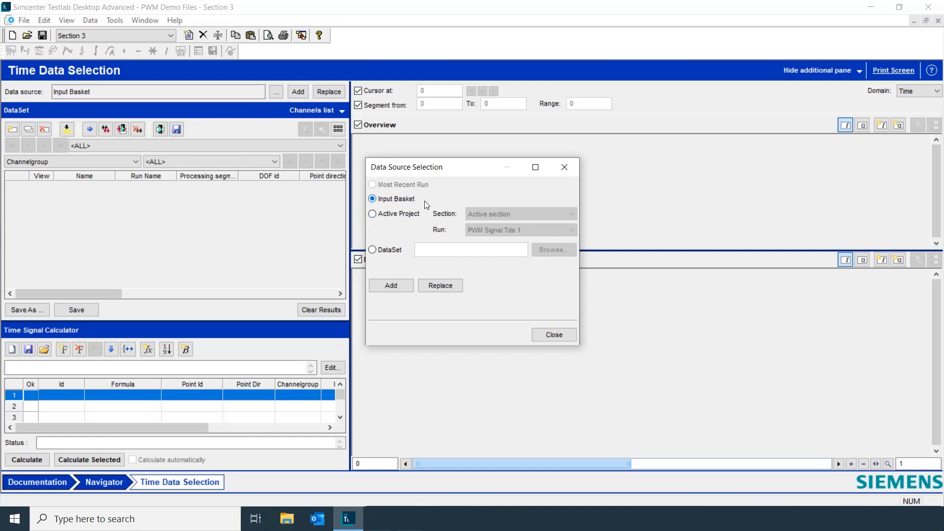
{"action": "left_click", "coordinate": [553, 335]}
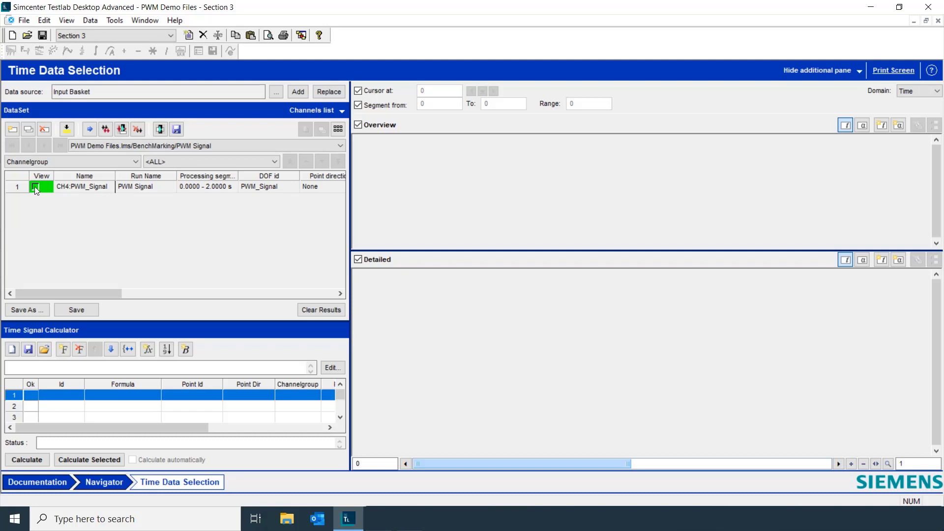
- View CH4:PWM_Signal and fix the detailed Y axis limits at -0.1 to 1.1 V
{"action": "left_click", "coordinate": [41, 187]}
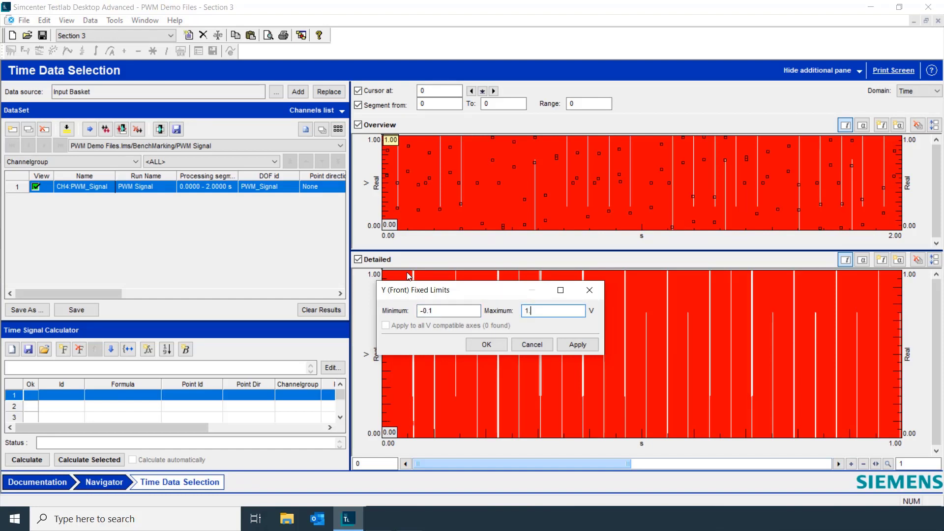
{"action": "type", "text": "1.1"}
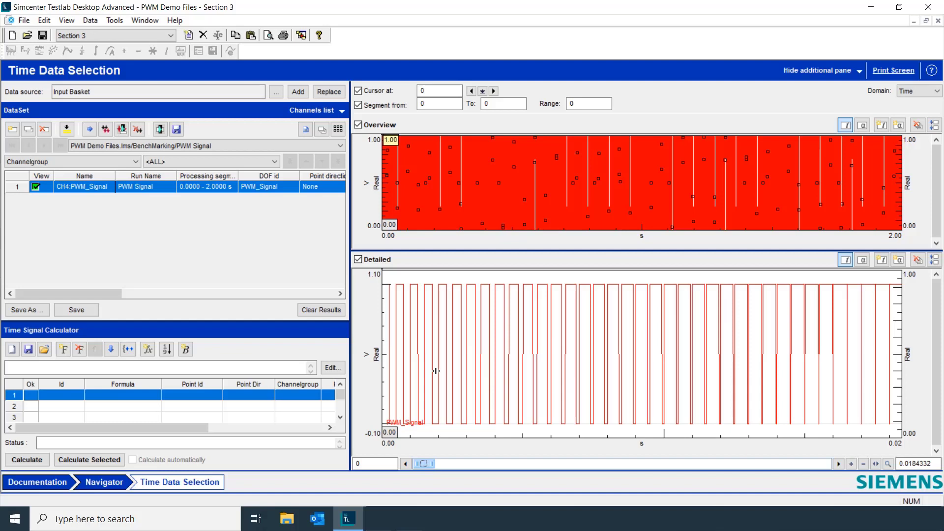
{"action": "mouse_move", "coordinate": [151, 402]}
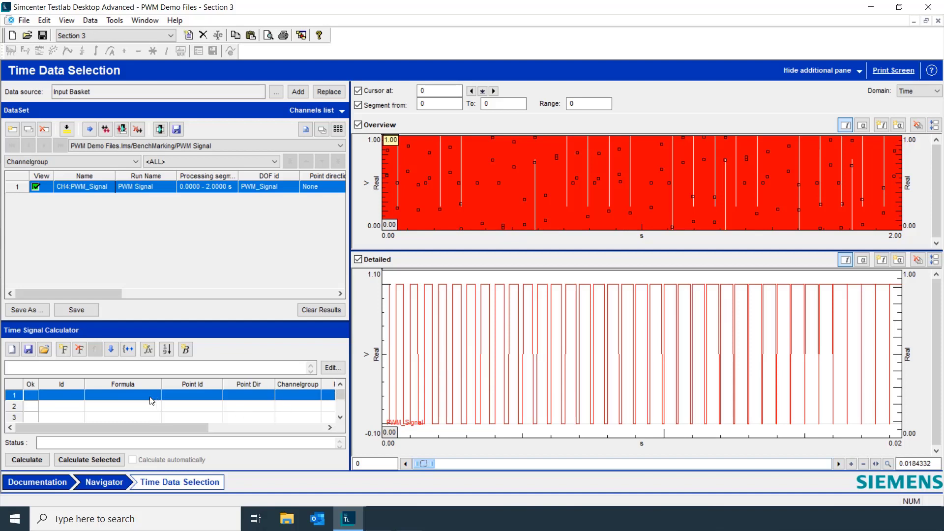
- Create formula CH5 in the first calculator row using the Tacho function PWM_PULSE_TO_DUTY
{"action": "left_click", "coordinate": [123, 395]}
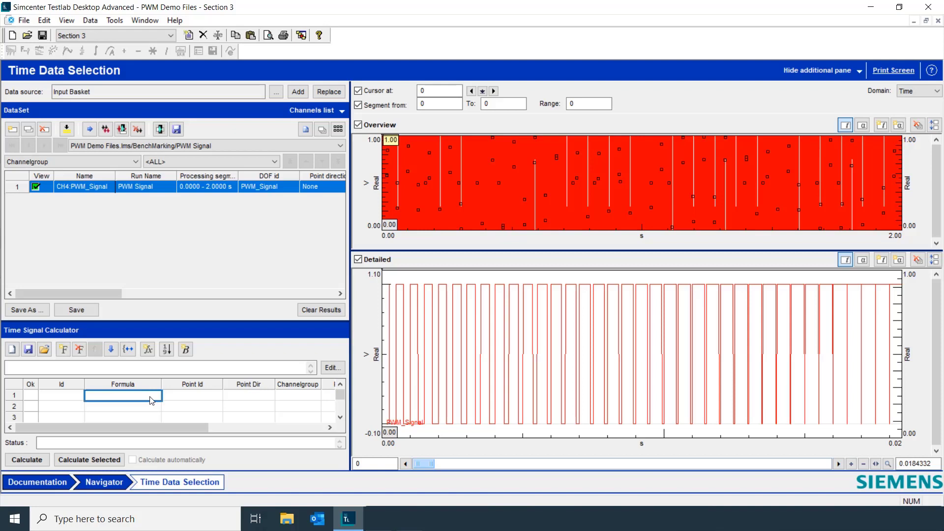
{"action": "mouse_move", "coordinate": [126, 399]}
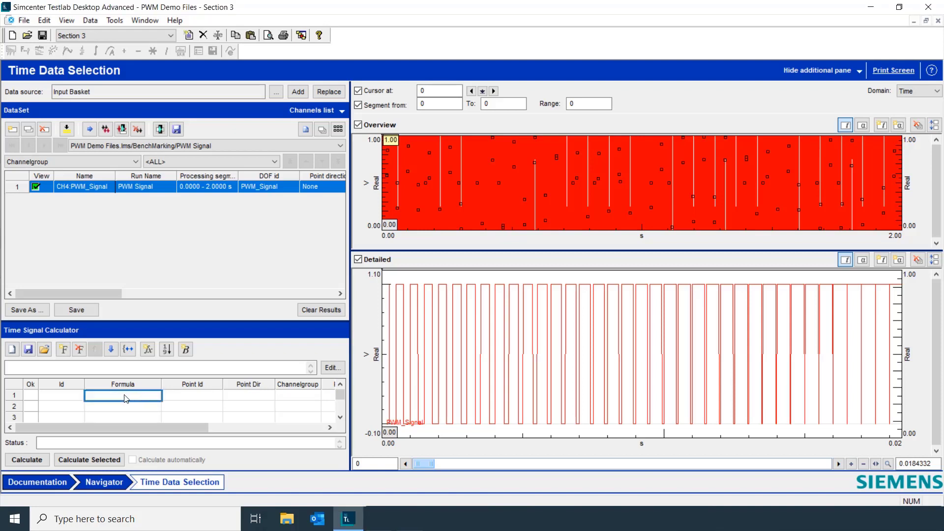
{"action": "mouse_move", "coordinate": [145, 400]}
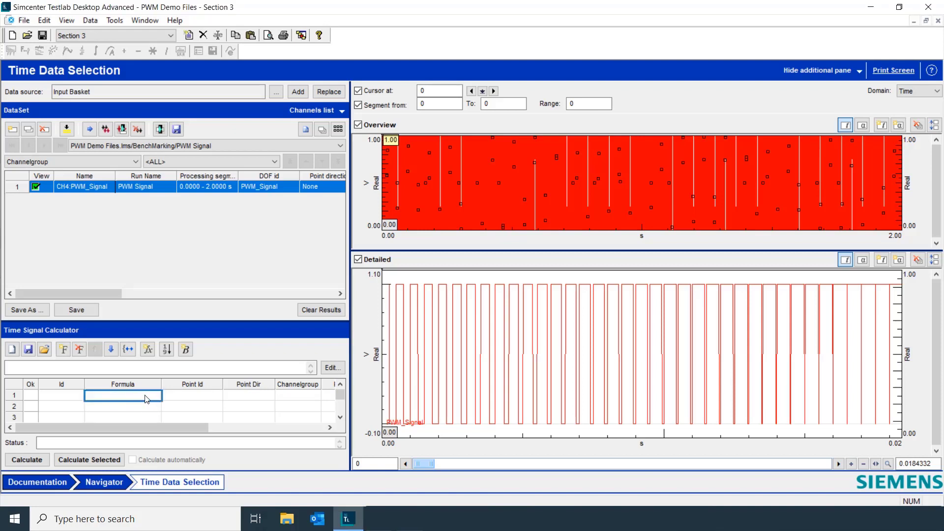
{"action": "mouse_move", "coordinate": [148, 349]}
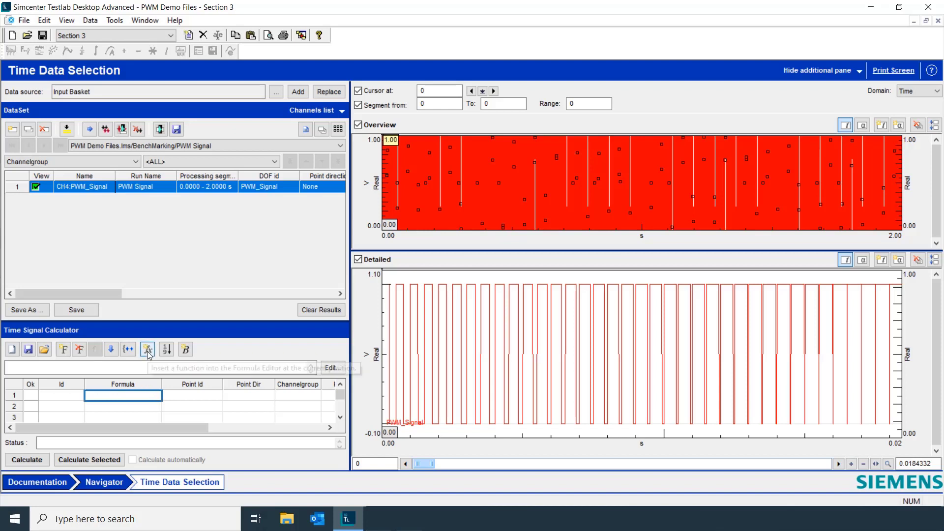
{"action": "left_click", "coordinate": [147, 350]}
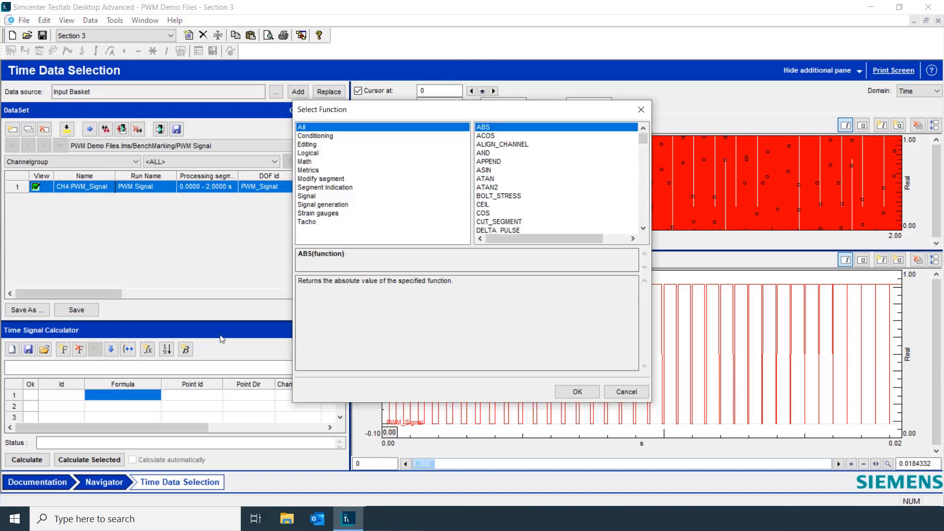
{"action": "scroll", "scroll_direction": "down", "scroll_amount": 3}
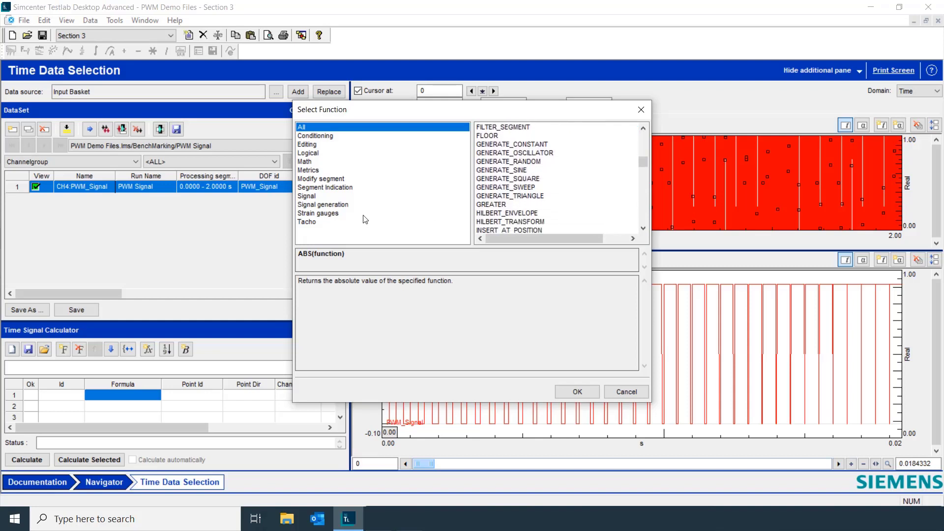
{"action": "mouse_move", "coordinate": [309, 227]}
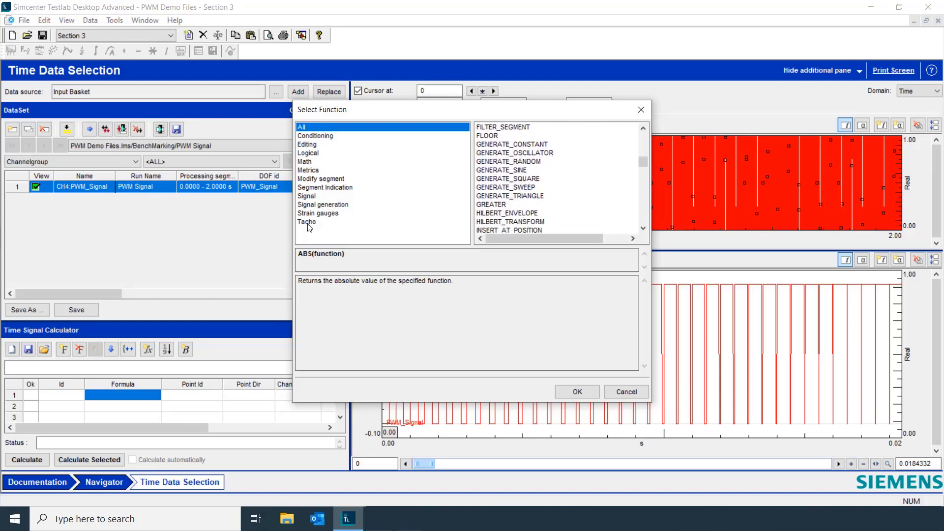
{"action": "left_click", "coordinate": [306, 222]}
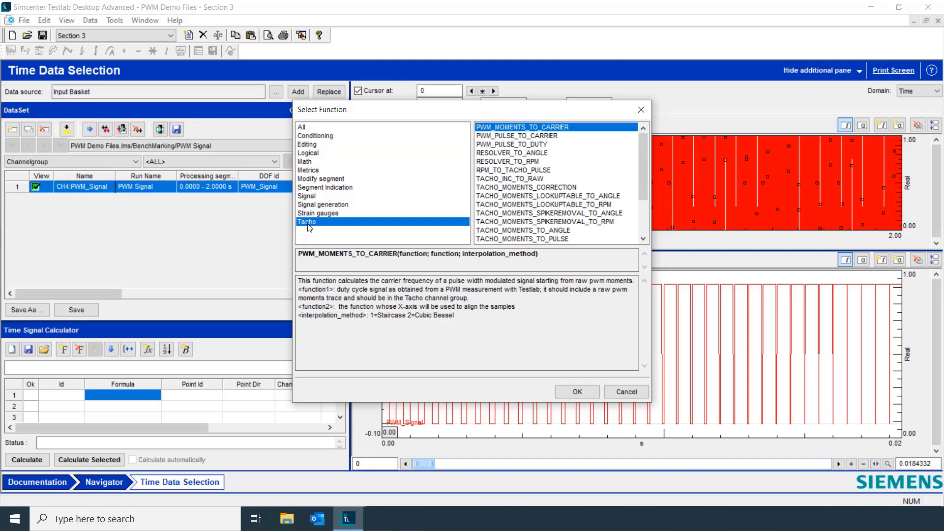
{"action": "mouse_move", "coordinate": [499, 151]}
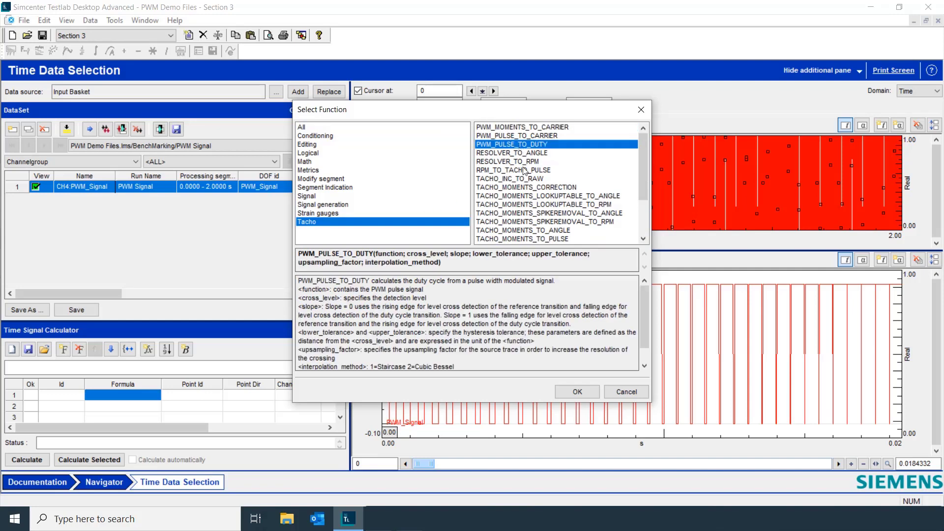
{"action": "left_click", "coordinate": [576, 392]}
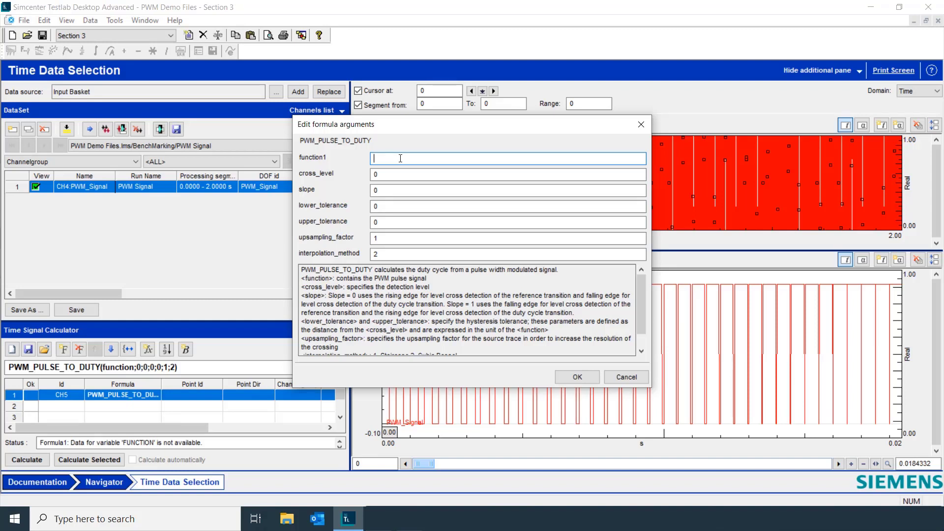
- Set CH5's function1 to CH4 and cross_level to .5, then confirm
{"action": "type", "text": "CH4"}
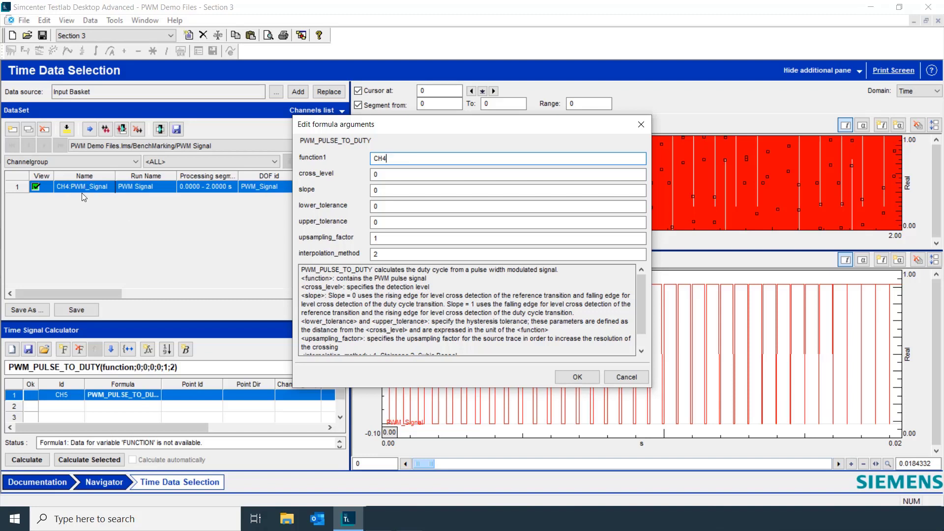
{"action": "mouse_move", "coordinate": [227, 189]}
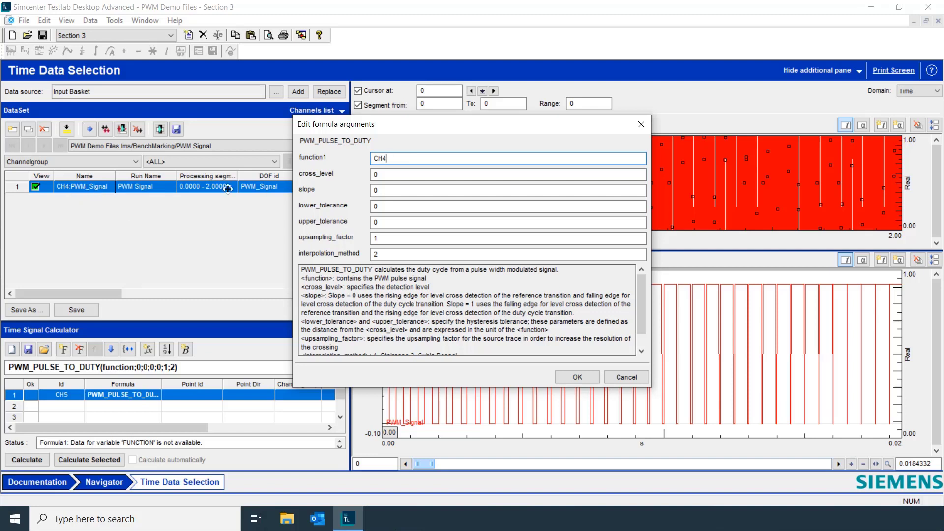
{"action": "mouse_move", "coordinate": [335, 264]}
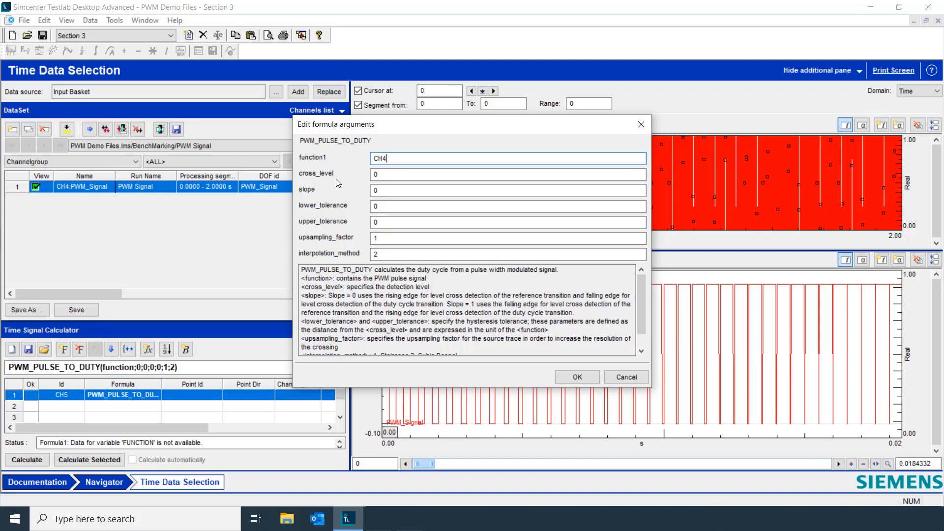
{"action": "left_click", "coordinate": [508, 174]}
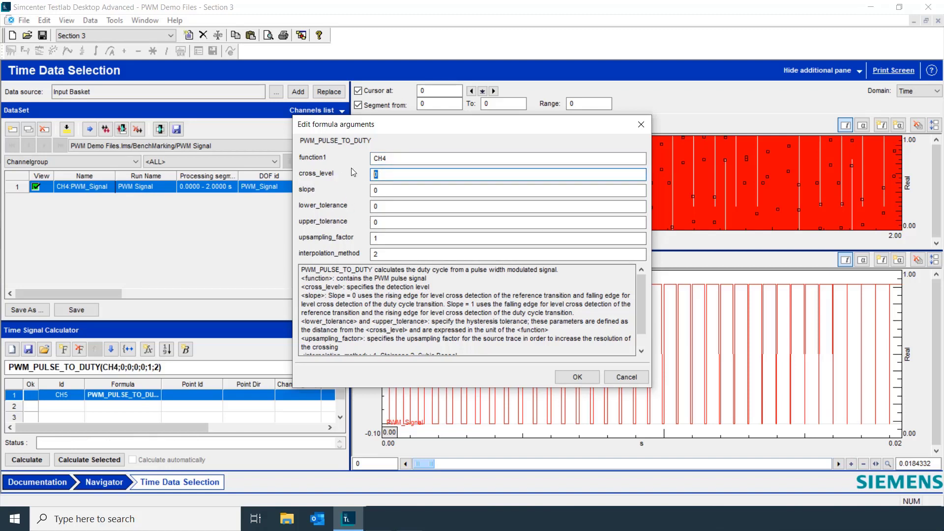
{"action": "type", "text": ".5"}
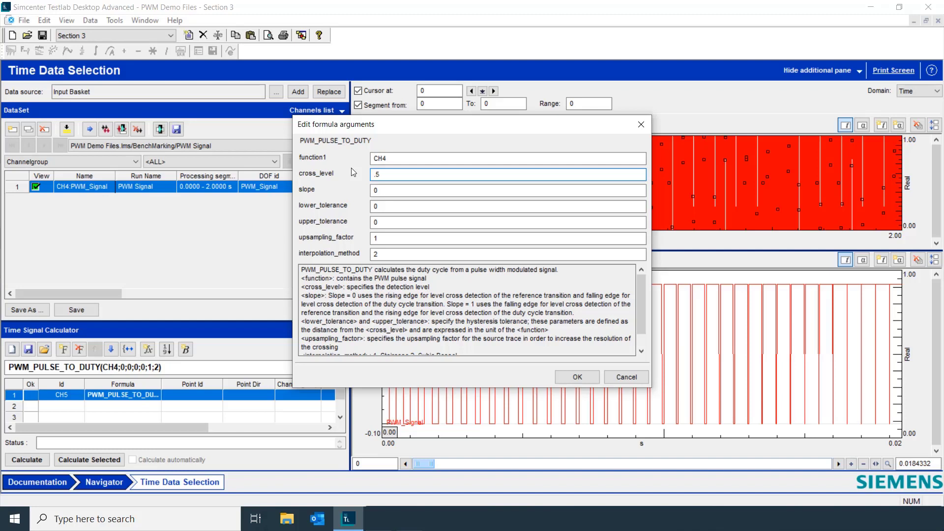
{"action": "left_click", "coordinate": [508, 174]}
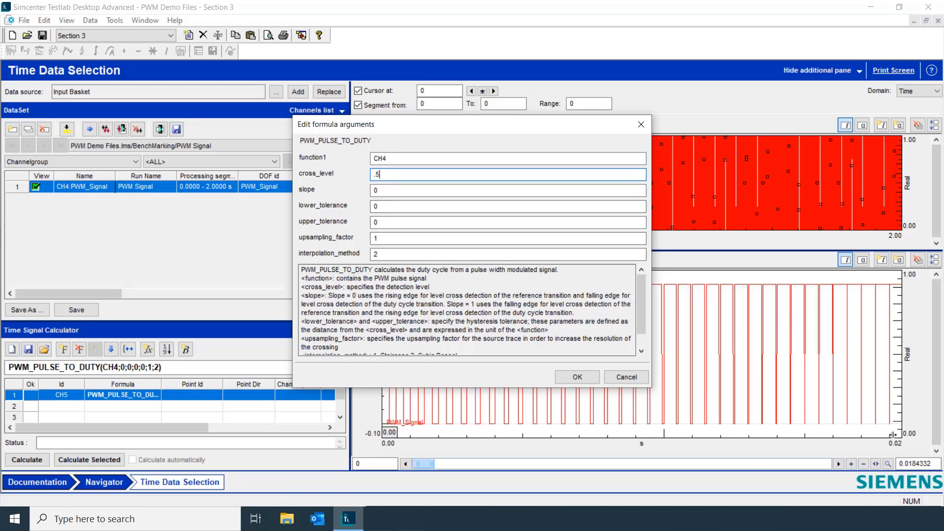
{"action": "mouse_move", "coordinate": [577, 377]}
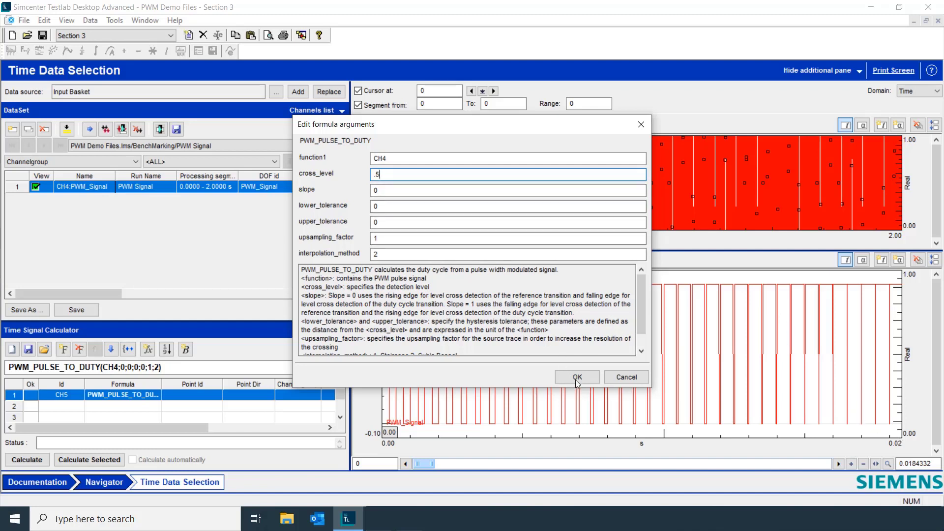
{"action": "left_click", "coordinate": [576, 377]}
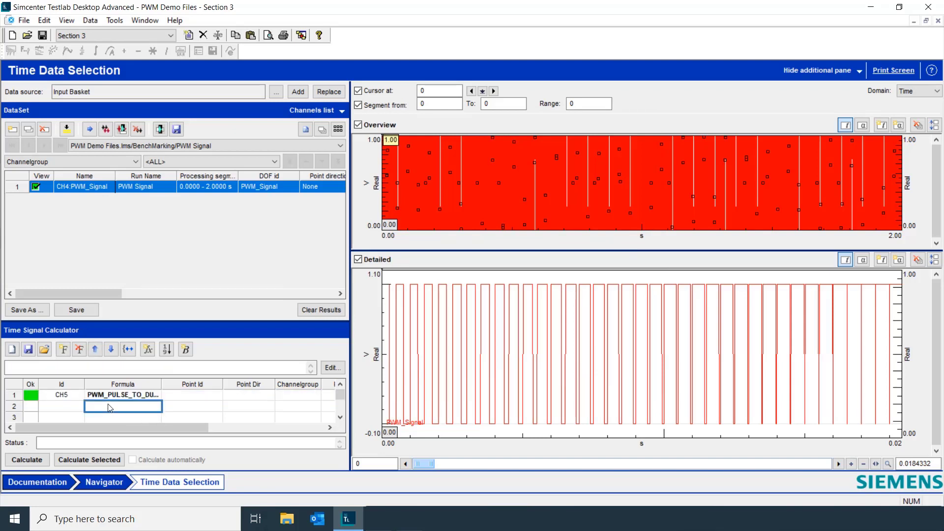
{"action": "mouse_move", "coordinate": [137, 382]}
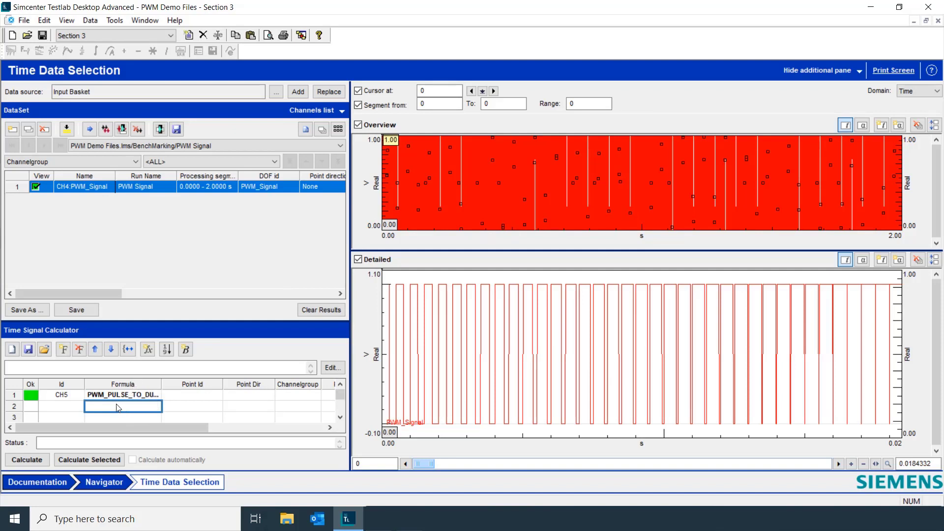
{"action": "mouse_move", "coordinate": [137, 402]}
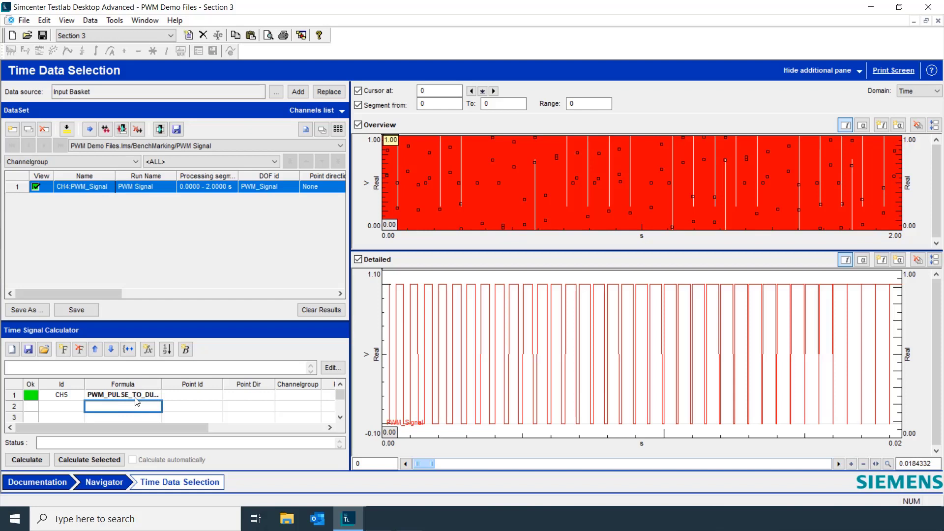
- Create formula CH6 using the Tacho function PWM_PULSE_TO_CARRIER
{"action": "left_click", "coordinate": [148, 350]}
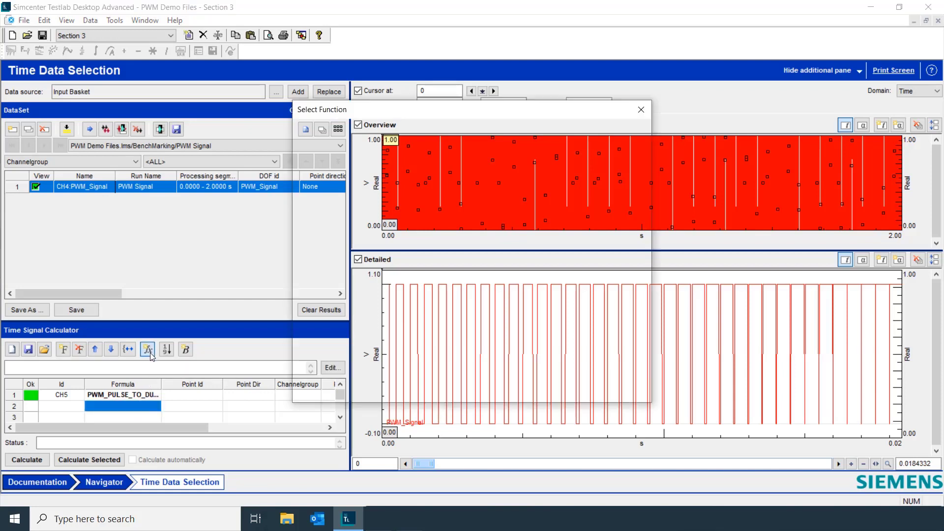
{"action": "left_click", "coordinate": [147, 350]}
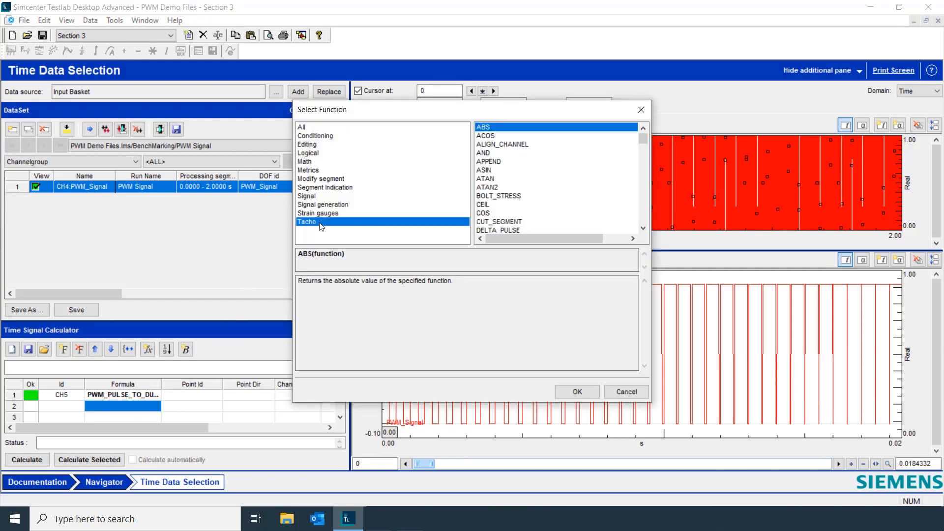
{"action": "left_click", "coordinate": [307, 222]}
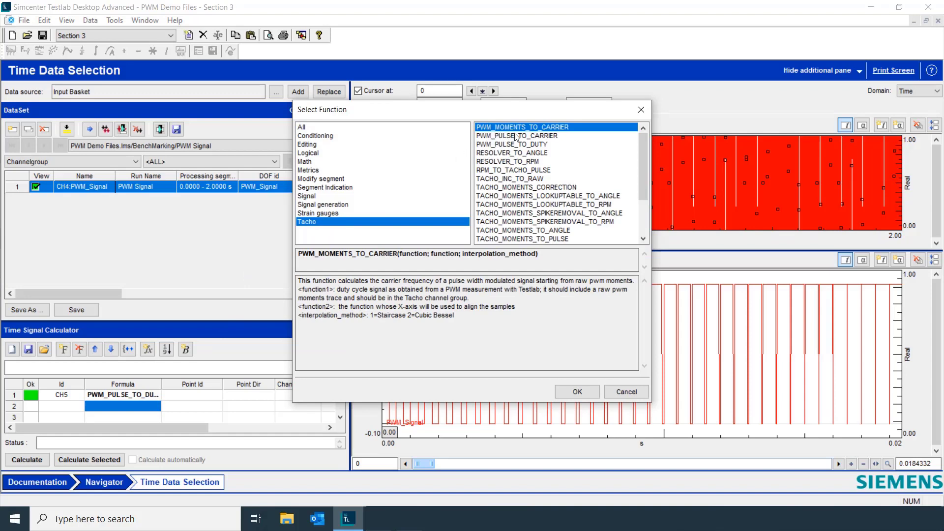
{"action": "left_click", "coordinate": [516, 135]}
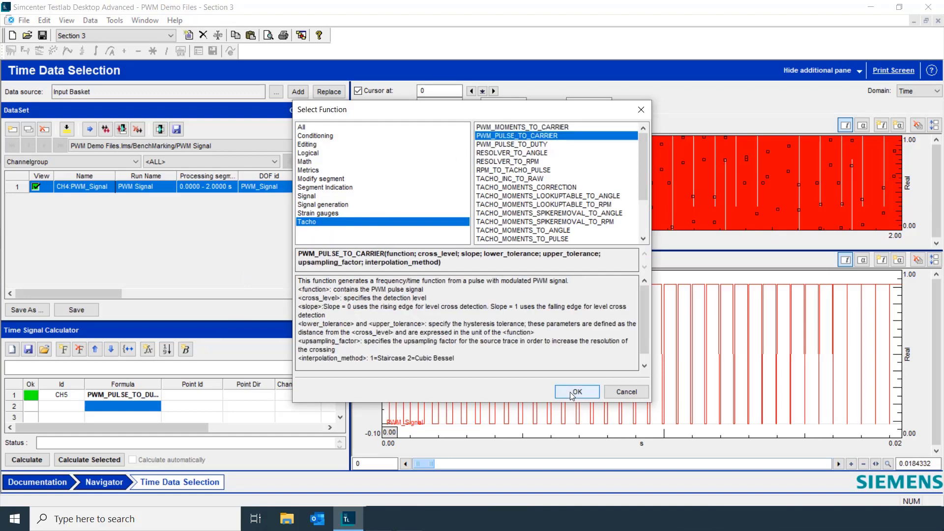
{"action": "left_click", "coordinate": [576, 391]}
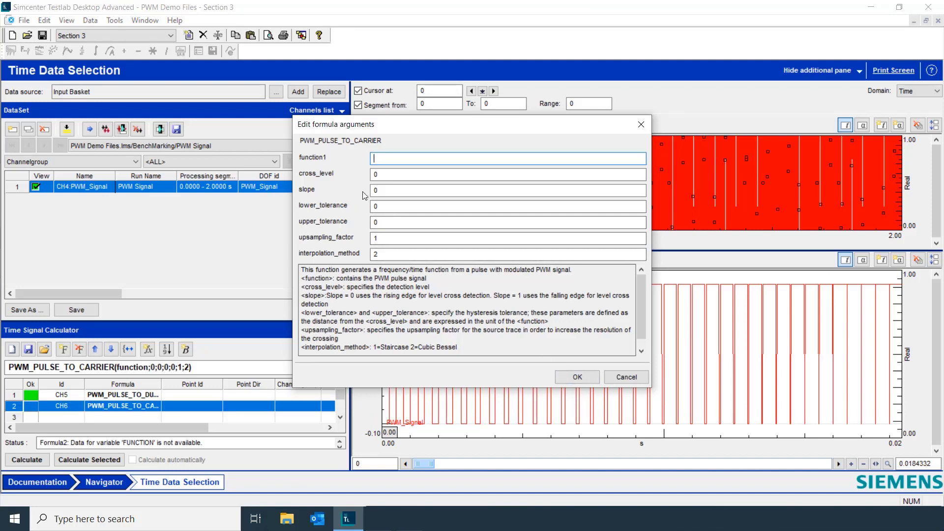
- Set CH6's function1 to CH4 and cross_level to 0.5, then confirm
{"action": "type", "text": "CH4"}
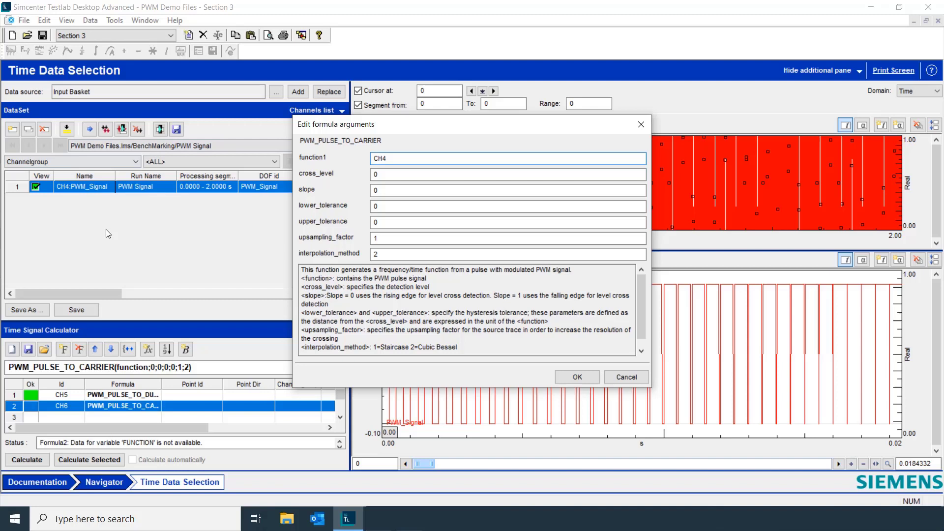
{"action": "mouse_move", "coordinate": [89, 190]}
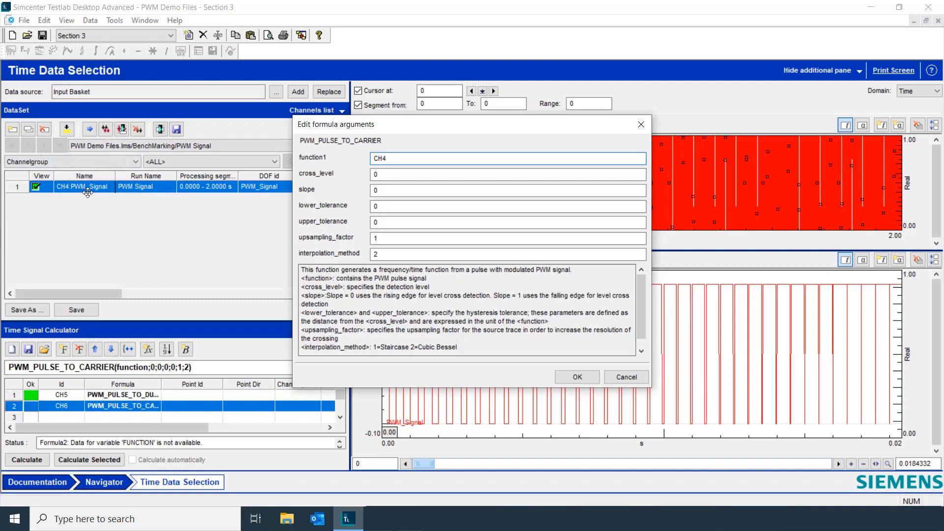
{"action": "left_click", "coordinate": [508, 174]}
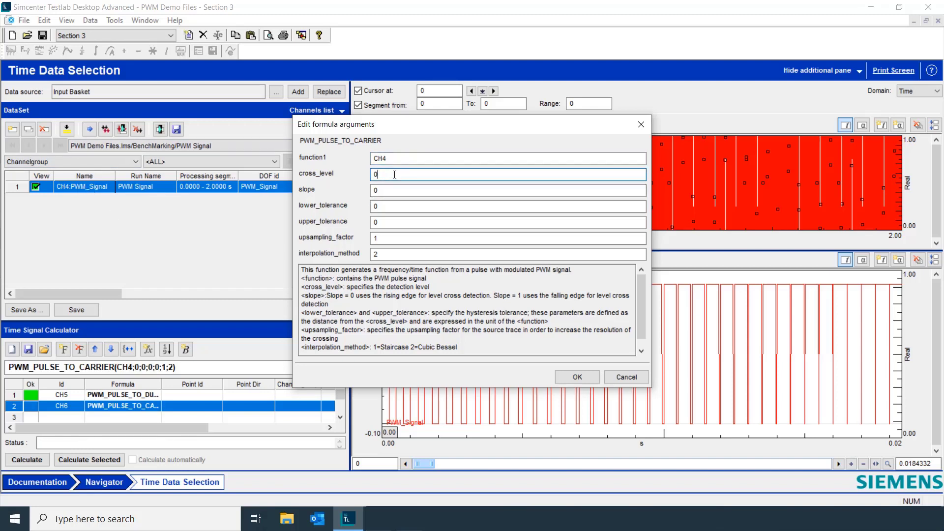
{"action": "type", "text": "0.5"}
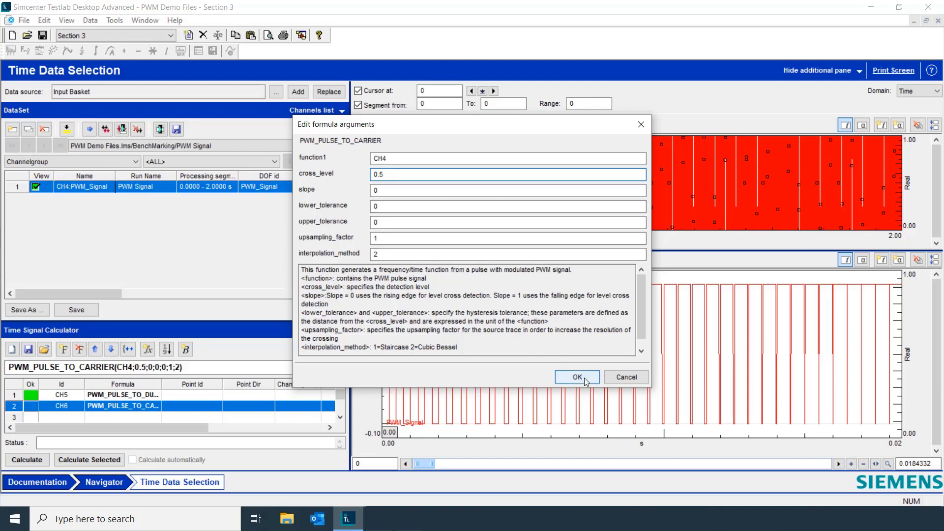
{"action": "left_click", "coordinate": [577, 377]}
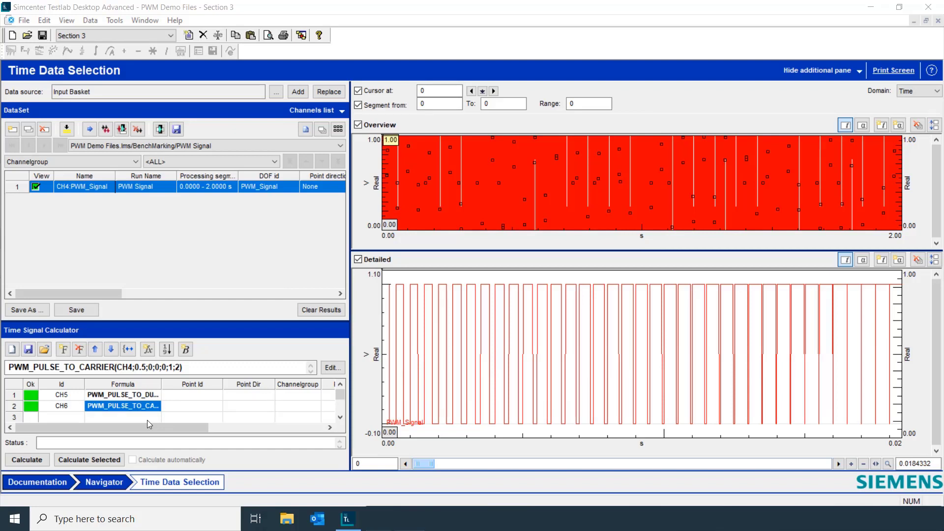
{"action": "mouse_move", "coordinate": [192, 396]}
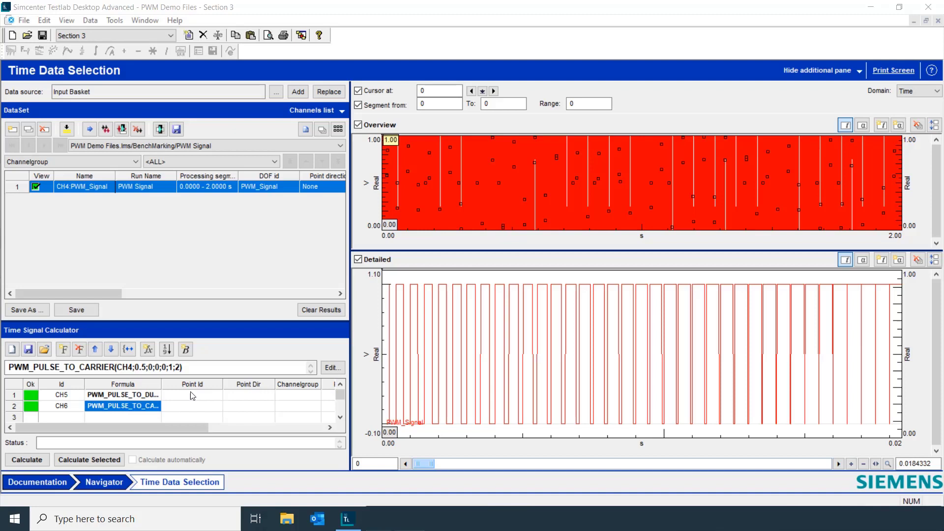
{"action": "mouse_move", "coordinate": [182, 403]}
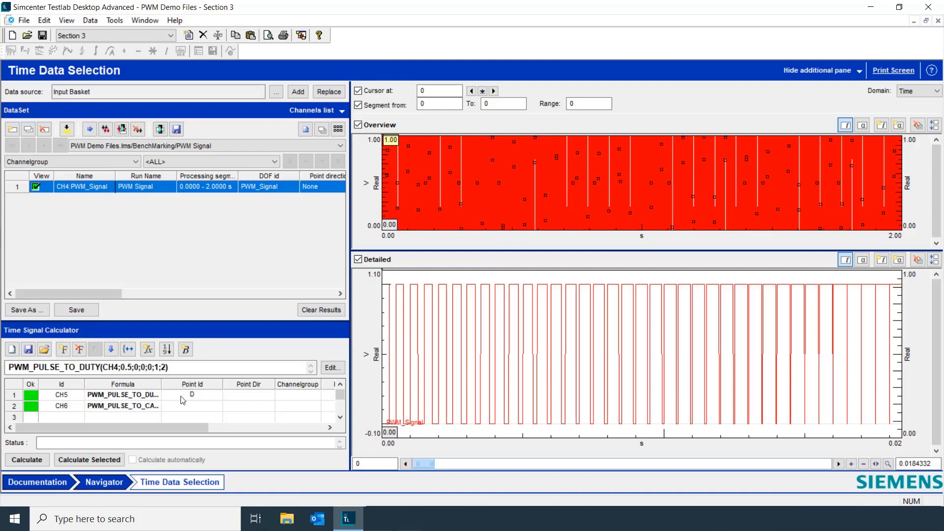
- Enter Point Id 'Duty cycle' for CH5 and begin typing 'Carrier Freq' for CH6
{"action": "type", "text": "Duty cycle"}
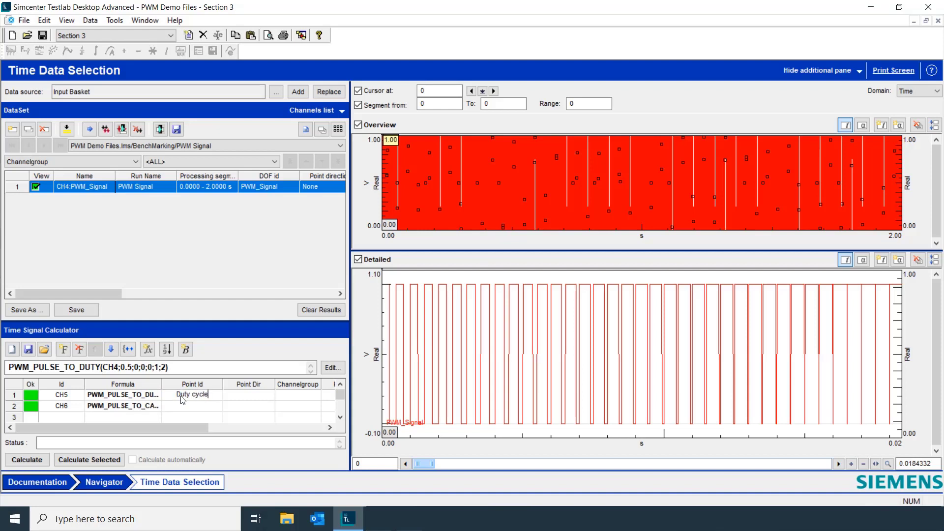
{"action": "left_click", "coordinate": [193, 406]}
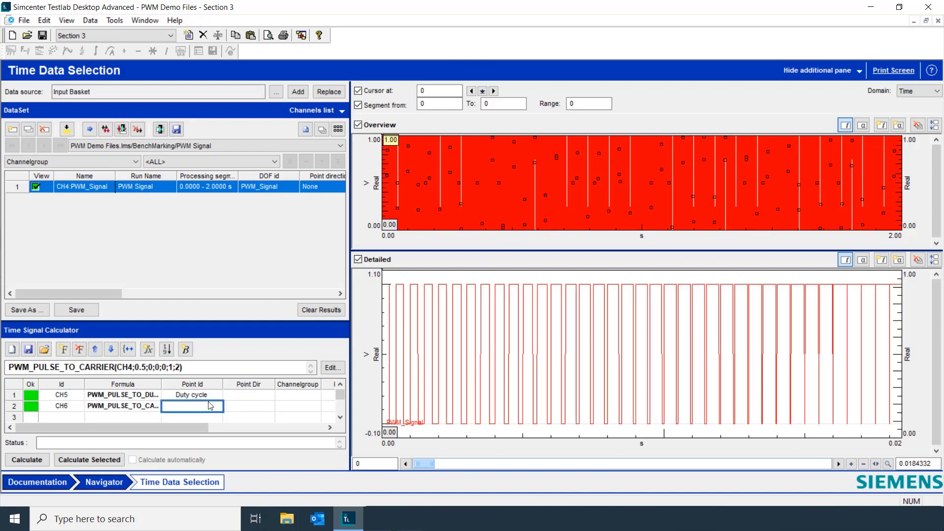
{"action": "type", "text": "Crr"}
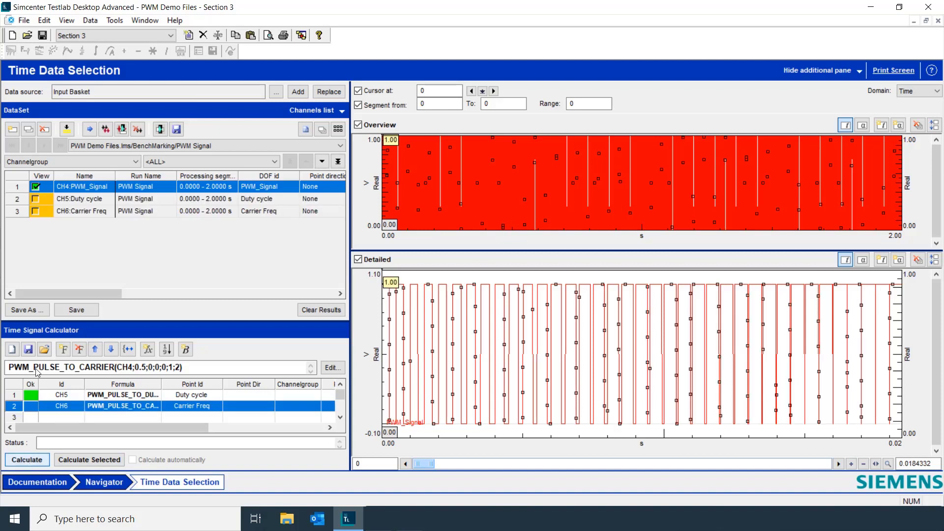
- Save the dataset to active Section 3 as 'PWM Signal Tds 1', appending Tds 1
{"action": "left_click", "coordinate": [26, 309]}
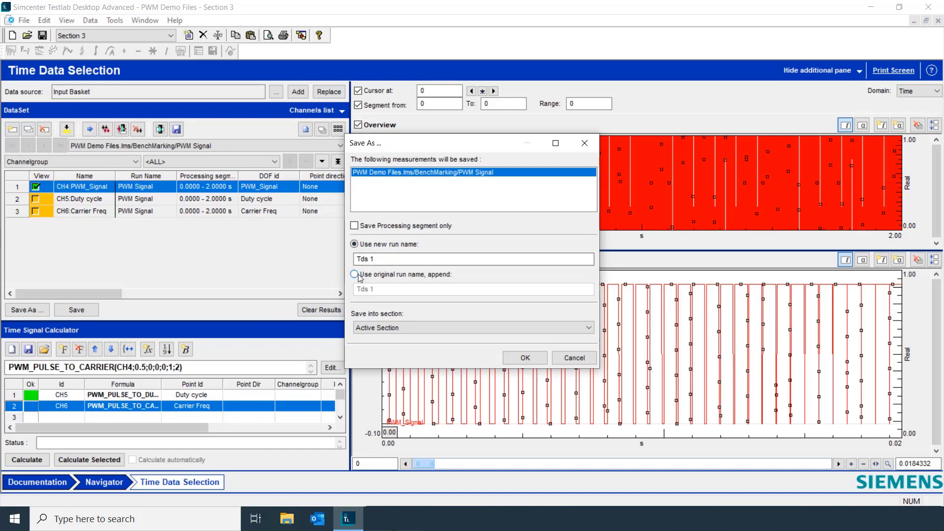
{"action": "left_click", "coordinate": [354, 274]}
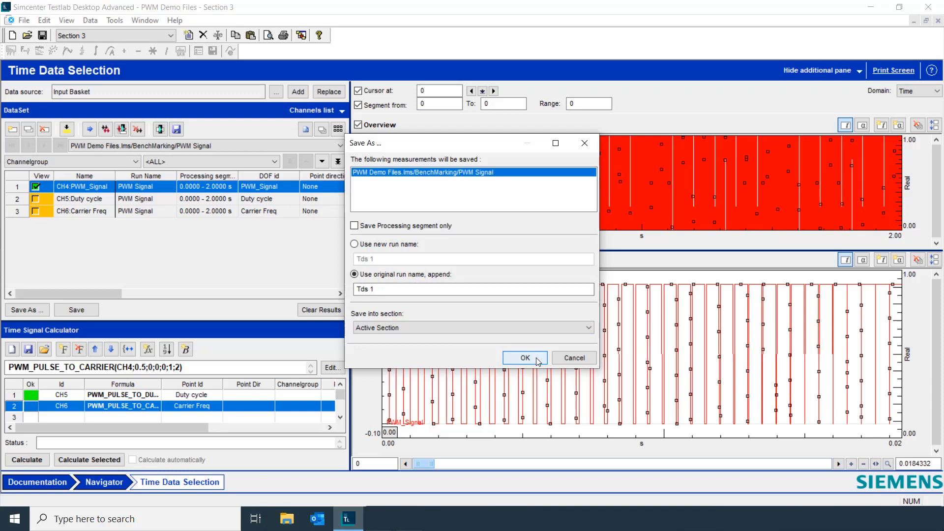
{"action": "left_click", "coordinate": [524, 357]}
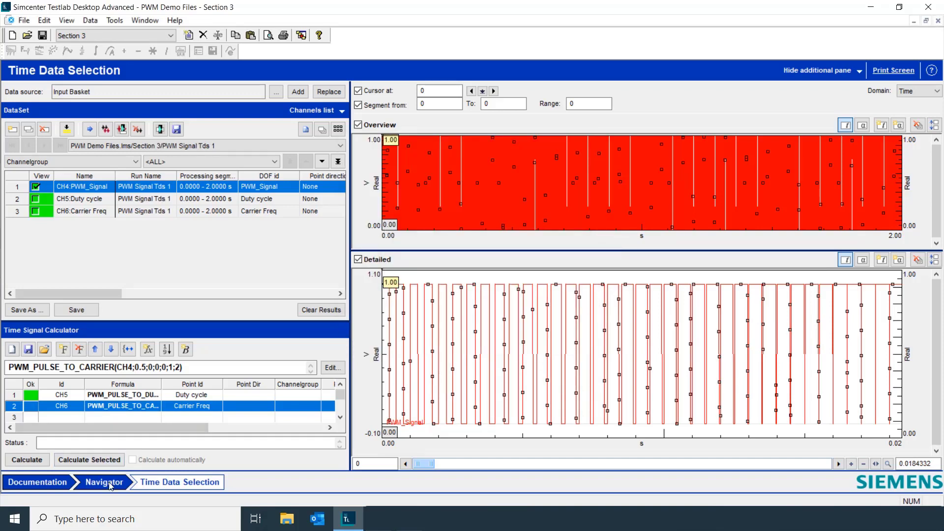
- In Navigator, open PWM Signal Tds 1 > Throughput and show the 1x3 1 display
{"action": "left_click", "coordinate": [103, 482]}
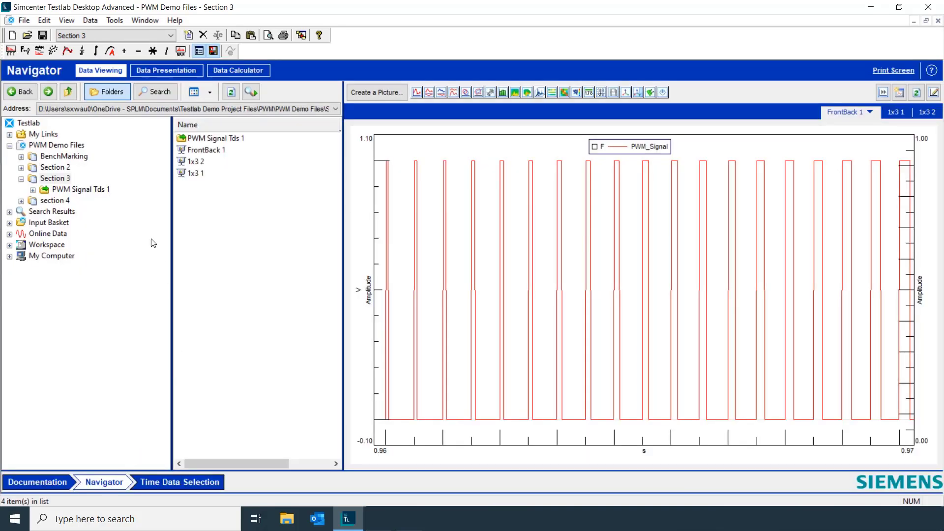
{"action": "left_click", "coordinate": [80, 189]}
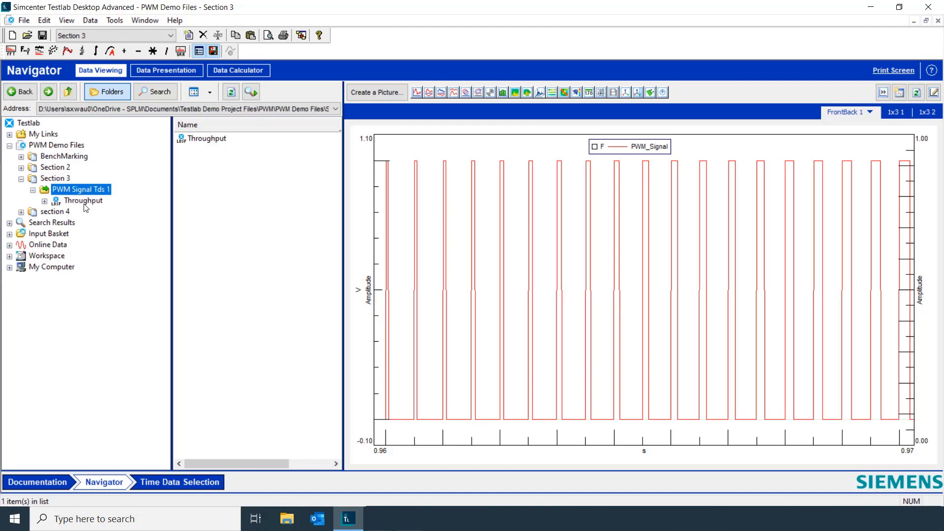
{"action": "left_click", "coordinate": [83, 201]}
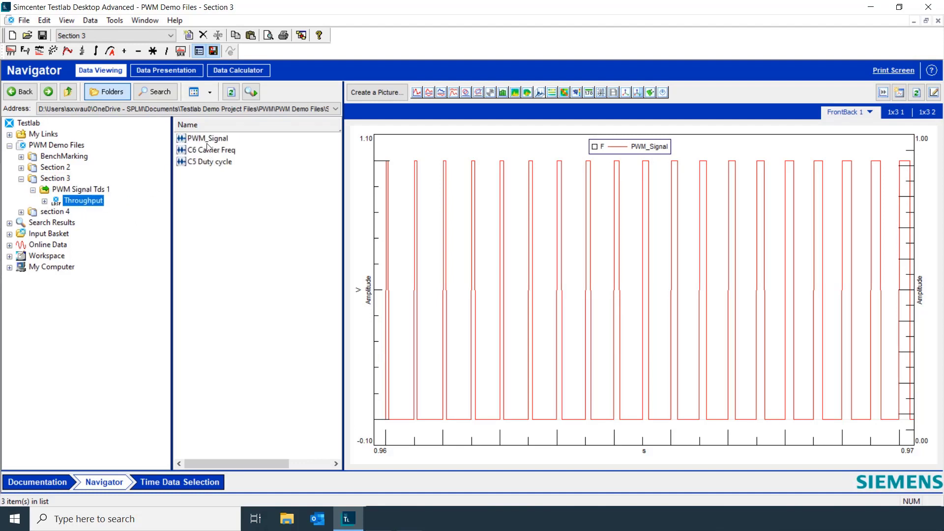
{"action": "mouse_move", "coordinate": [229, 153]}
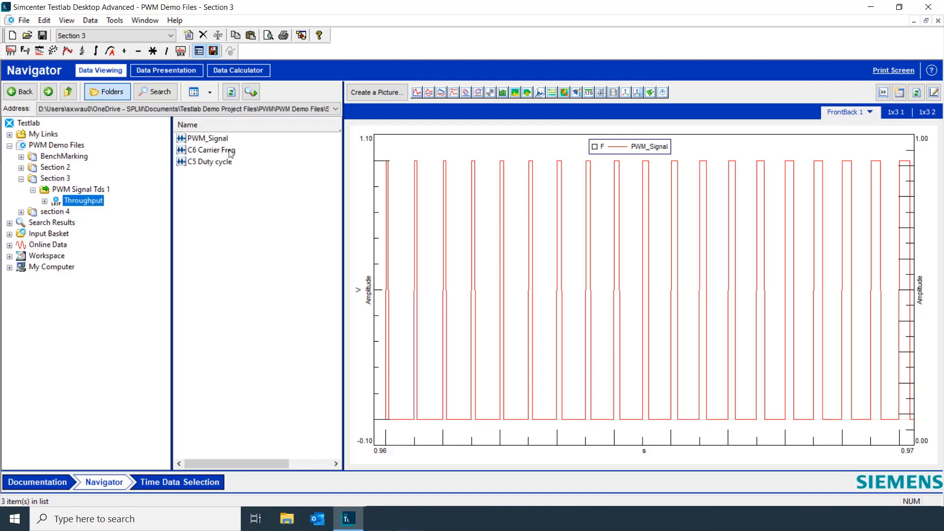
{"action": "mouse_move", "coordinate": [234, 157]}
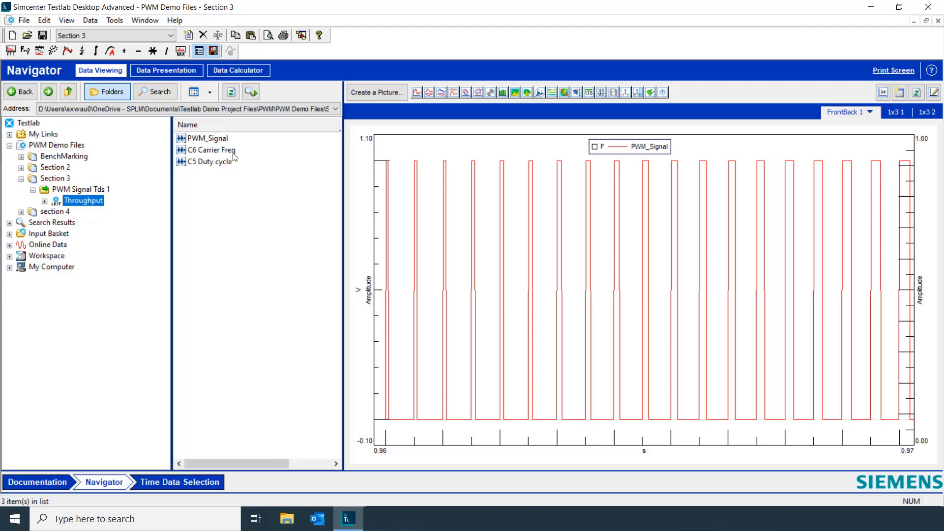
{"action": "mouse_move", "coordinate": [230, 169]}
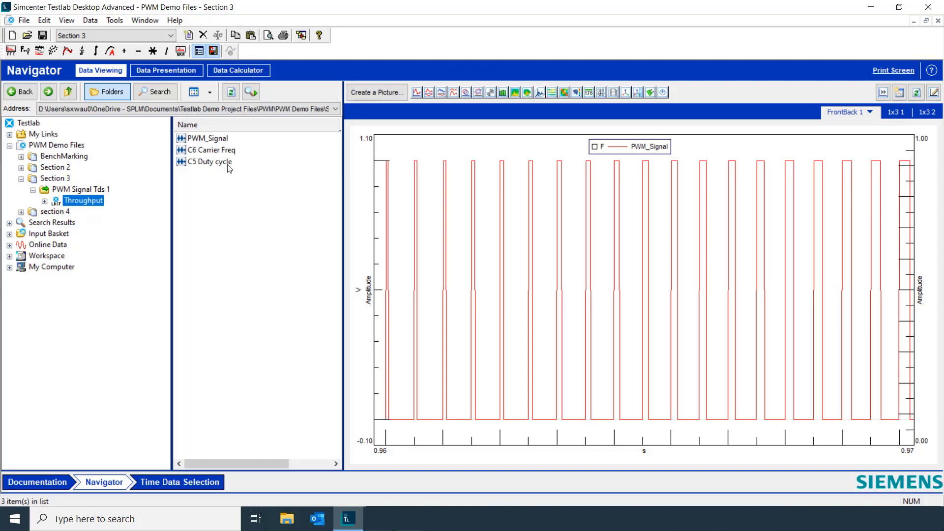
{"action": "left_click", "coordinate": [888, 113]}
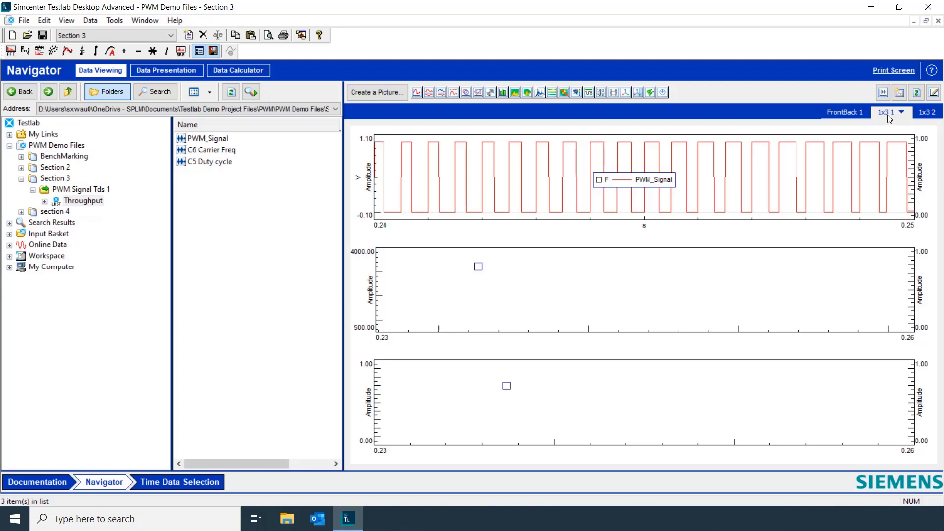
{"action": "mouse_move", "coordinate": [207, 156]}
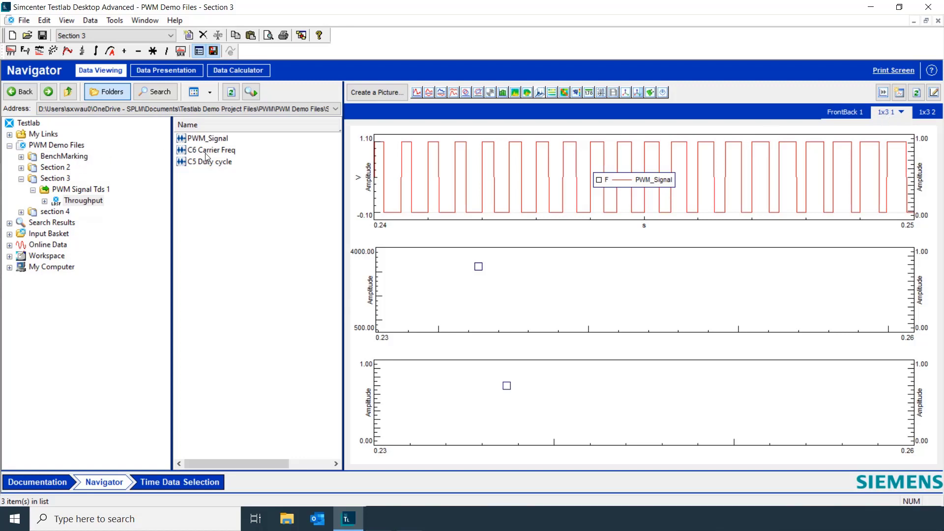
- Place C6 Carrier Freq in the middle display and C5 Duty cycle in the bottom display
{"action": "left_click", "coordinate": [211, 151]}
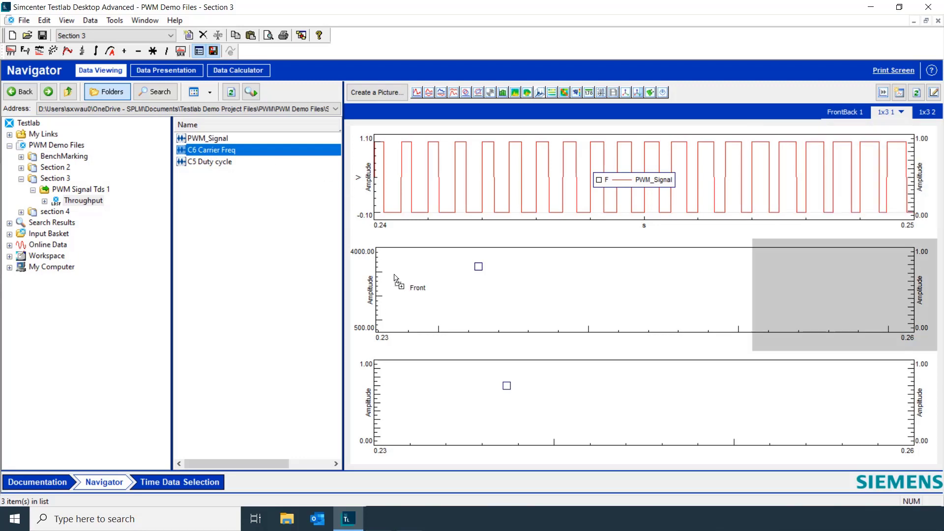
{"action": "left_click", "coordinate": [209, 161]}
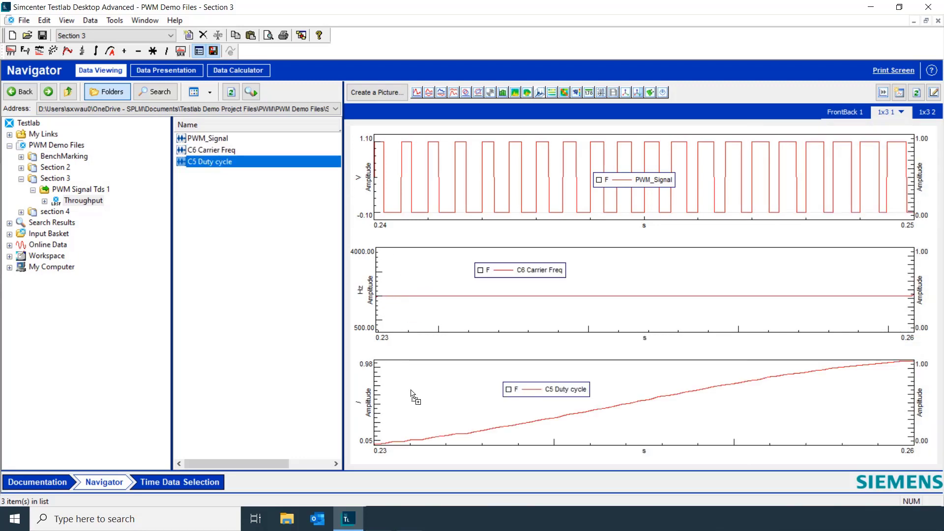
{"action": "mouse_move", "coordinate": [398, 142]}
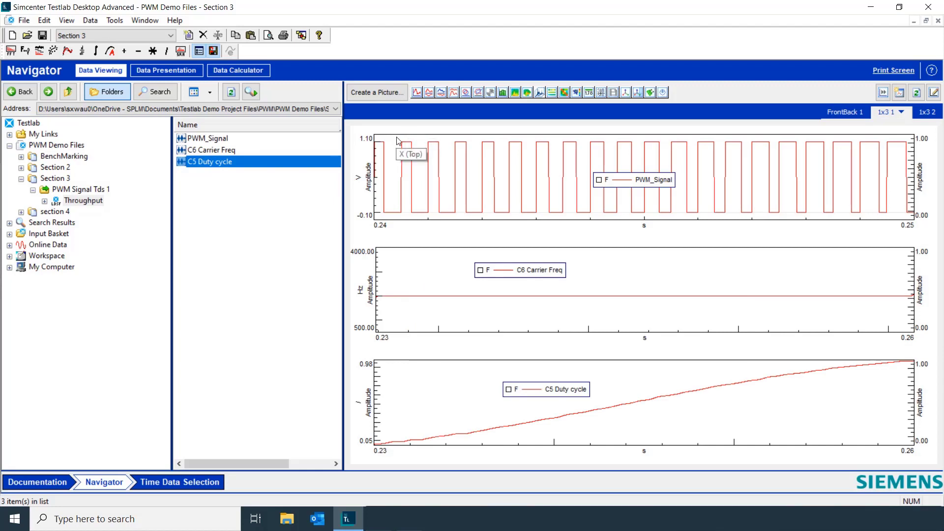
{"action": "mouse_move", "coordinate": [692, 306]}
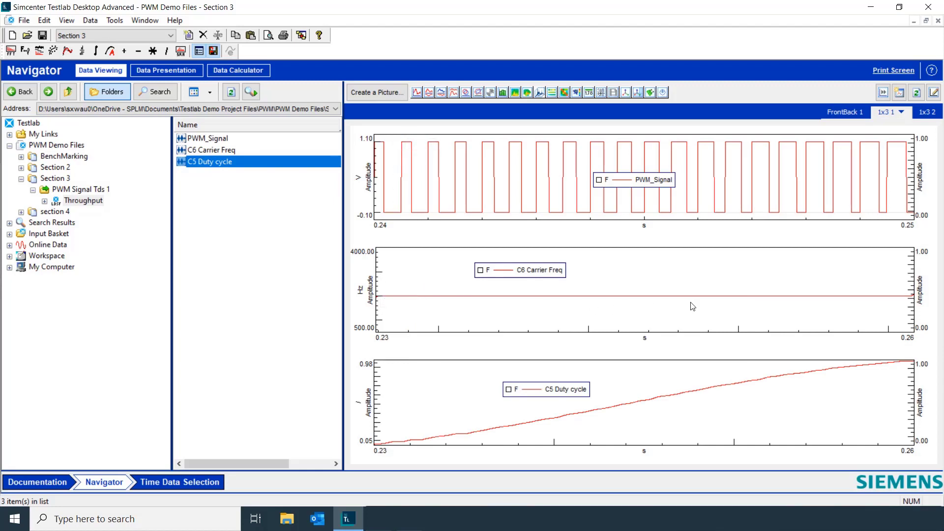
{"action": "mouse_move", "coordinate": [375, 453]}
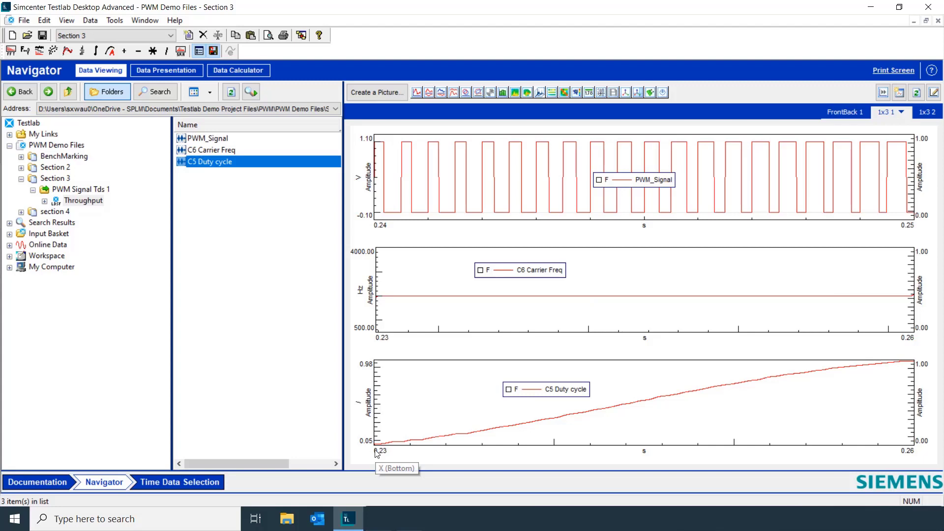
{"action": "mouse_move", "coordinate": [400, 158]}
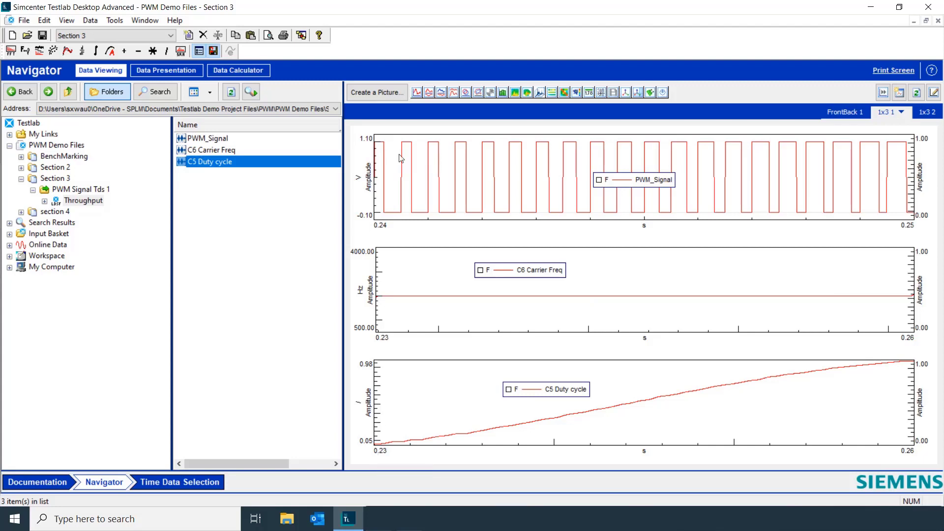
{"action": "mouse_move", "coordinate": [478, 193]}
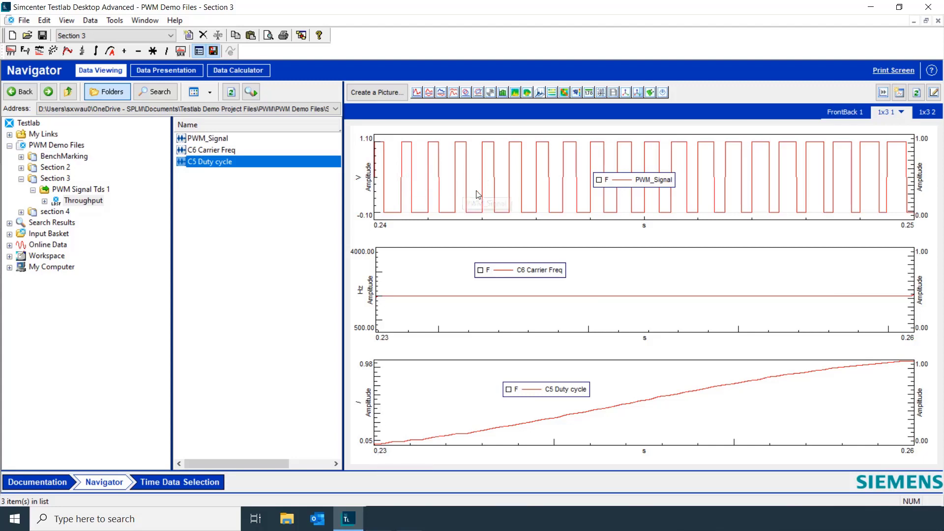
{"action": "mouse_move", "coordinate": [519, 215]}
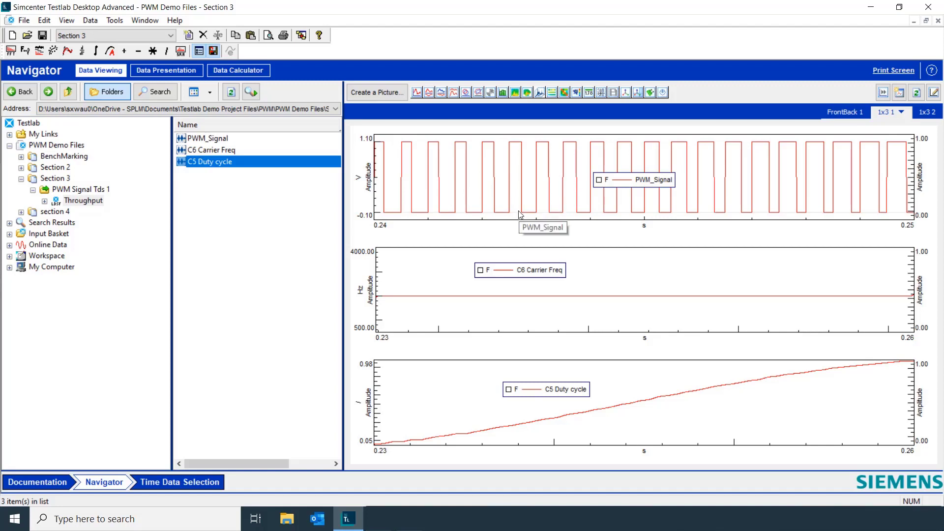
{"action": "mouse_move", "coordinate": [561, 213]}
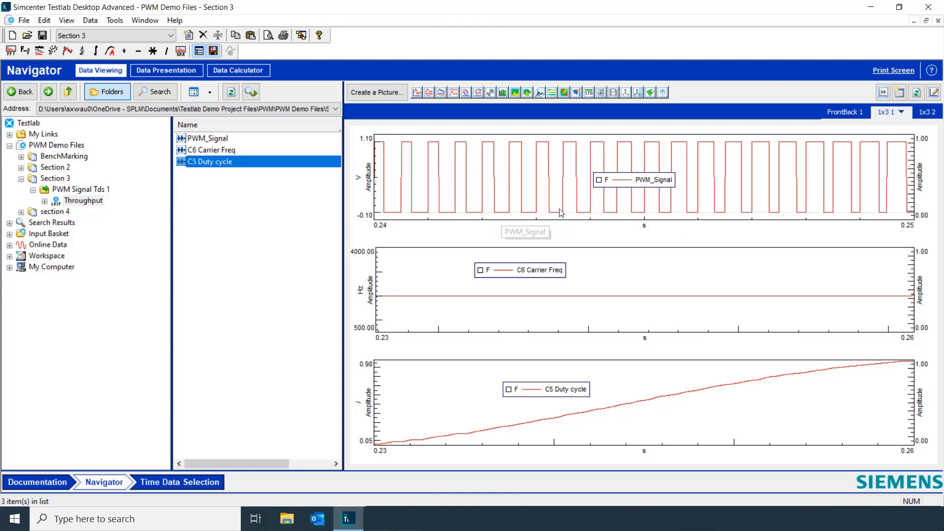
{"action": "mouse_move", "coordinate": [776, 196]}
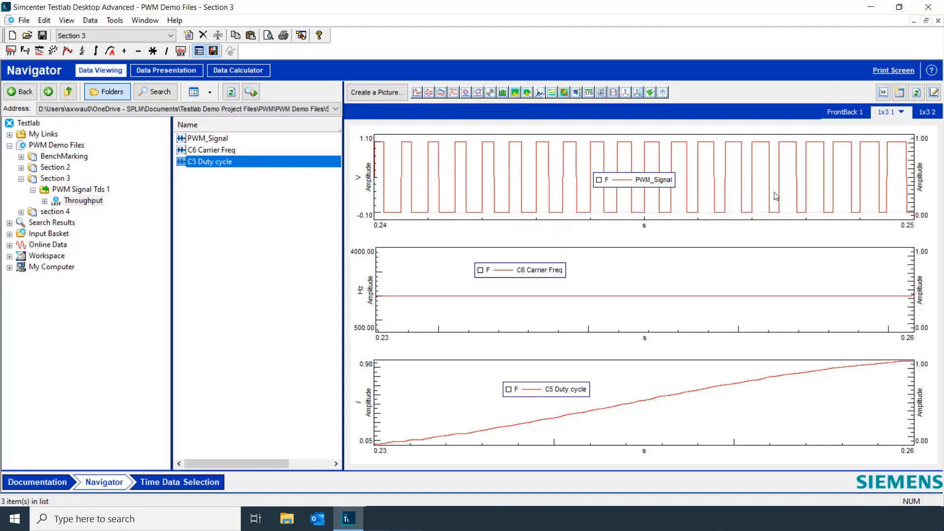
{"action": "mouse_move", "coordinate": [590, 470]}
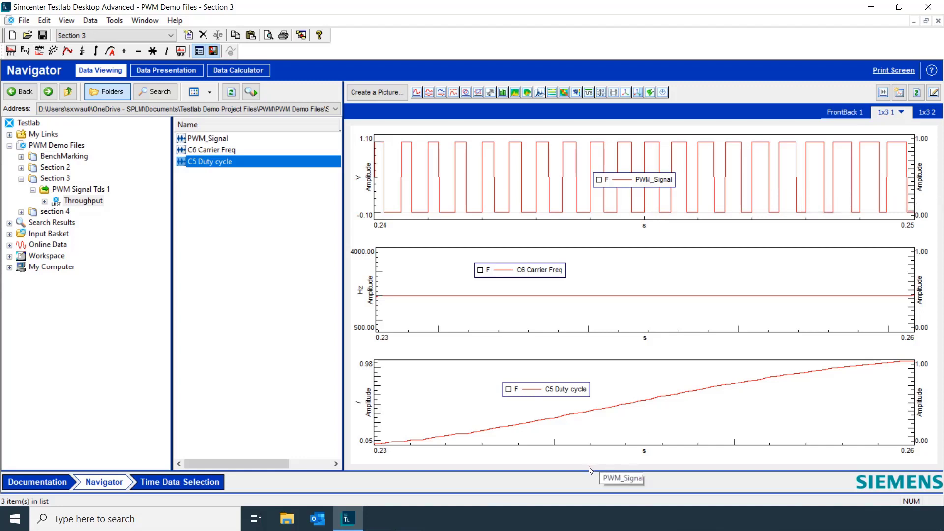
{"action": "mouse_move", "coordinate": [882, 368]}
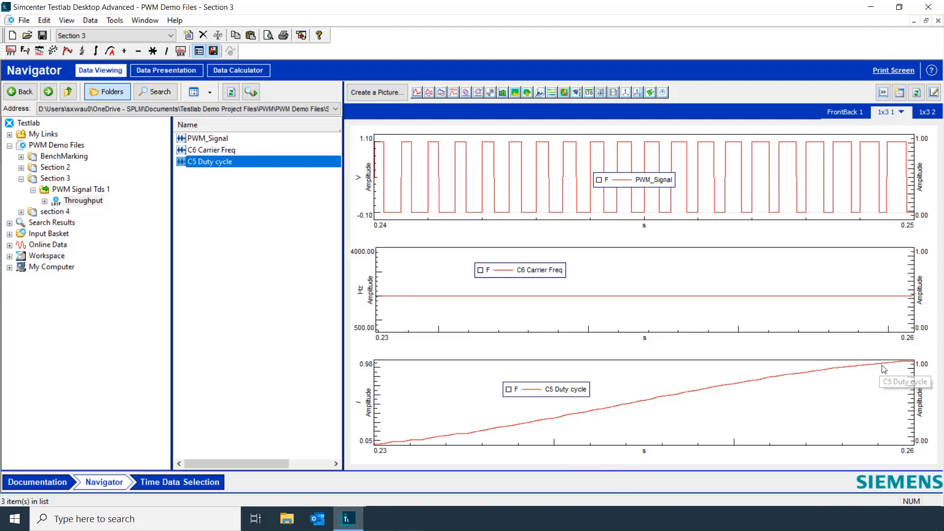
{"action": "mouse_move", "coordinate": [212, 329]}
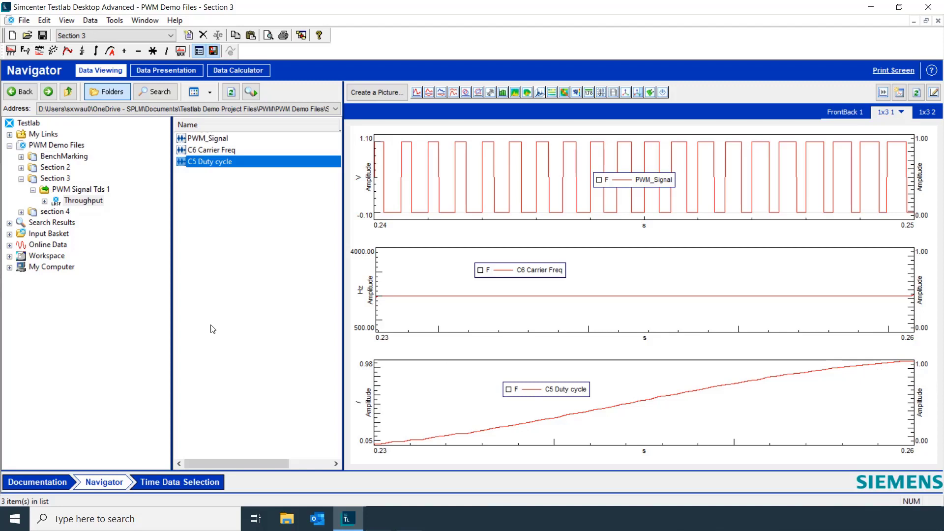
{"action": "mouse_move", "coordinate": [219, 320]}
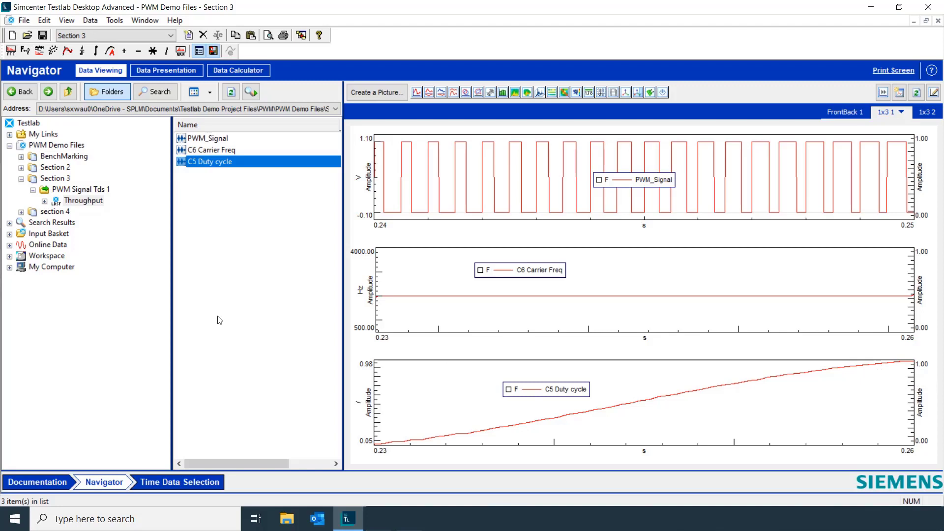